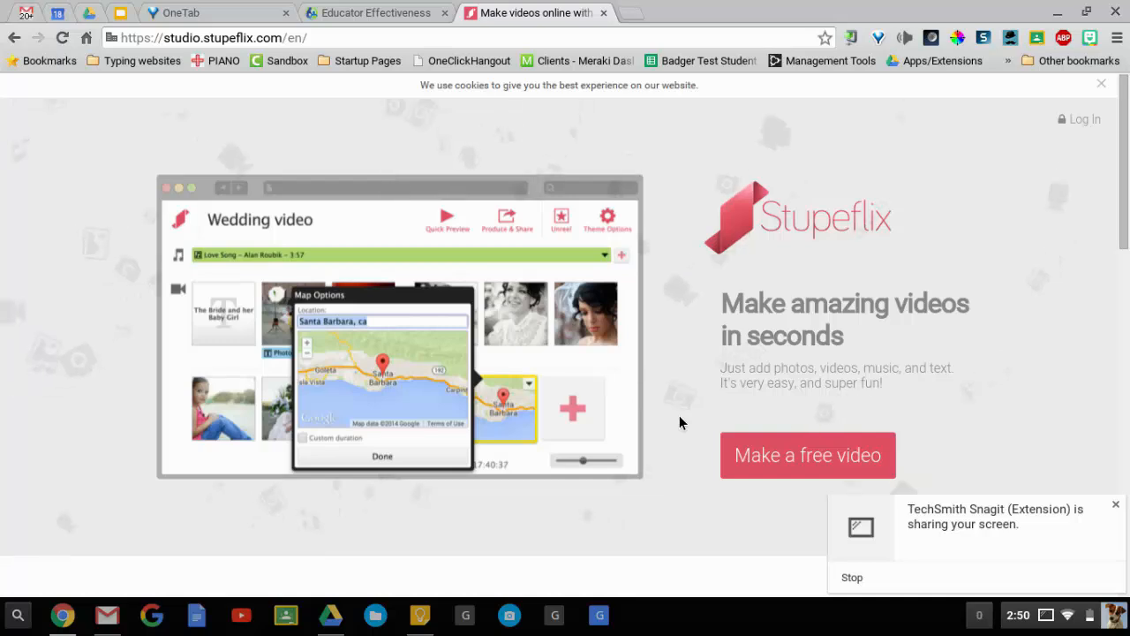
Start a new free video with the 'Make a free video' button on the home page
left_click(382, 456)
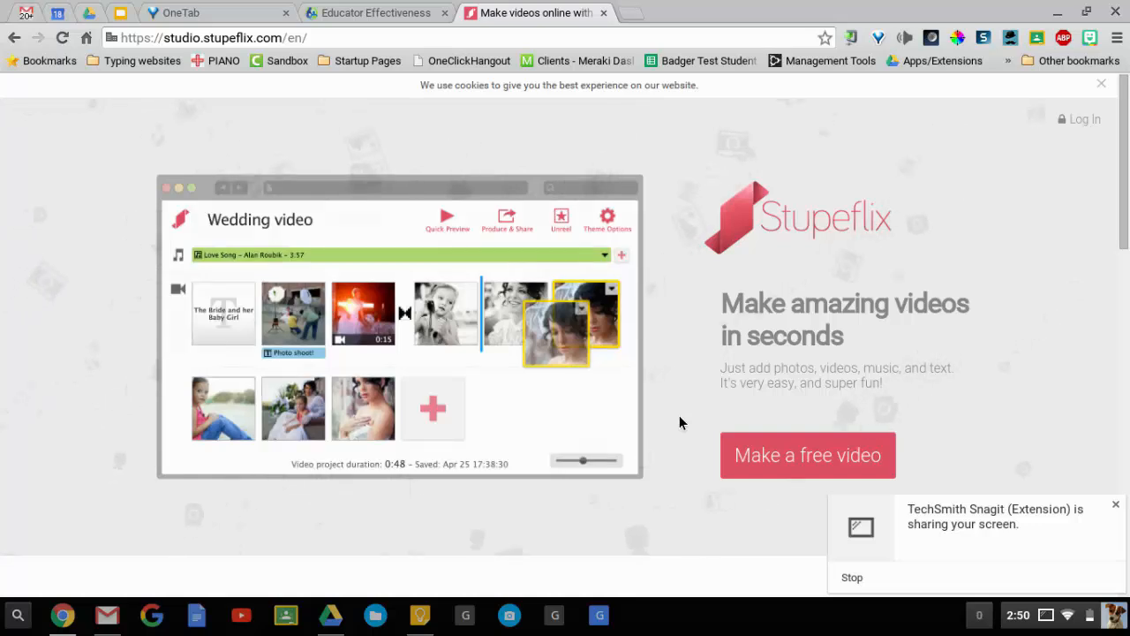
left_click(447, 219)
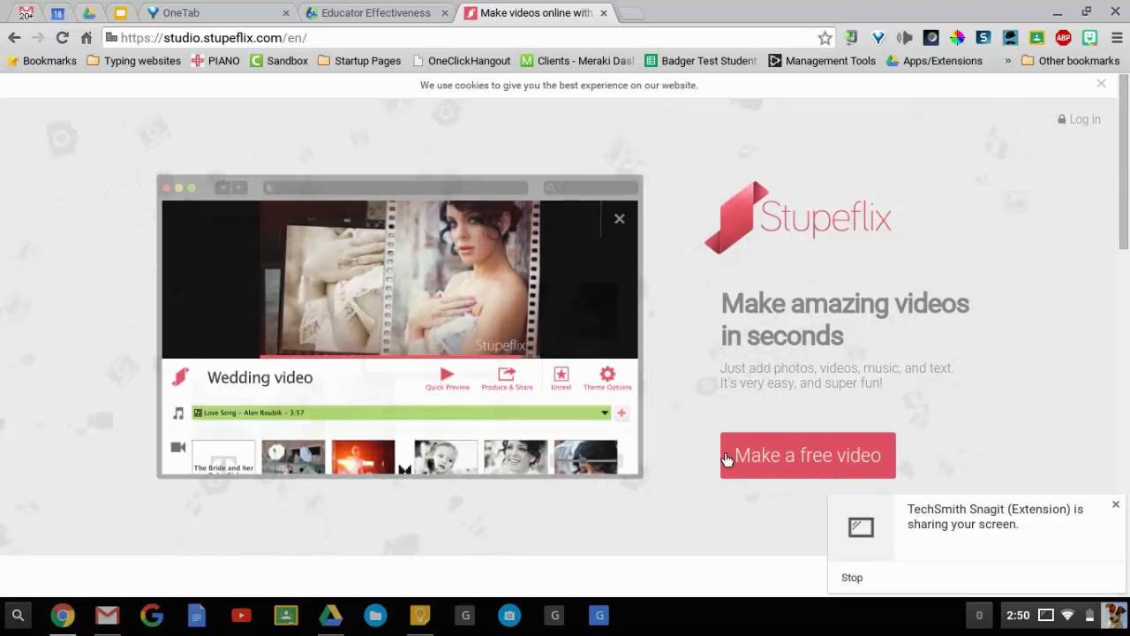
left_click(806, 455)
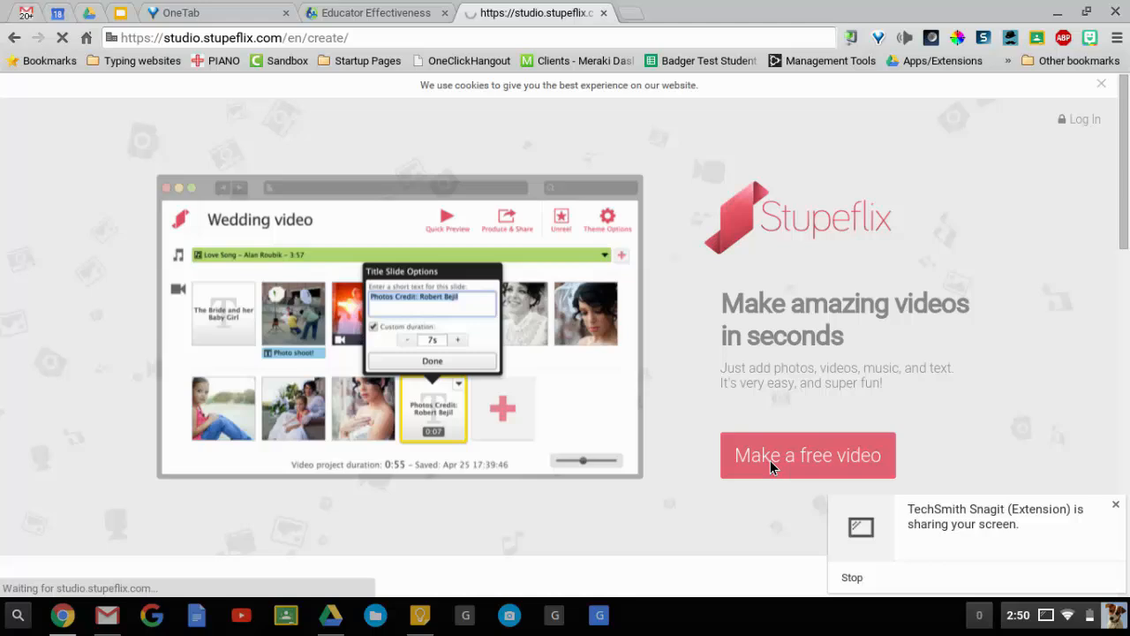
Browse the themes, preview Tiles, and start a new video with the Tiles theme
left_click(806, 454)
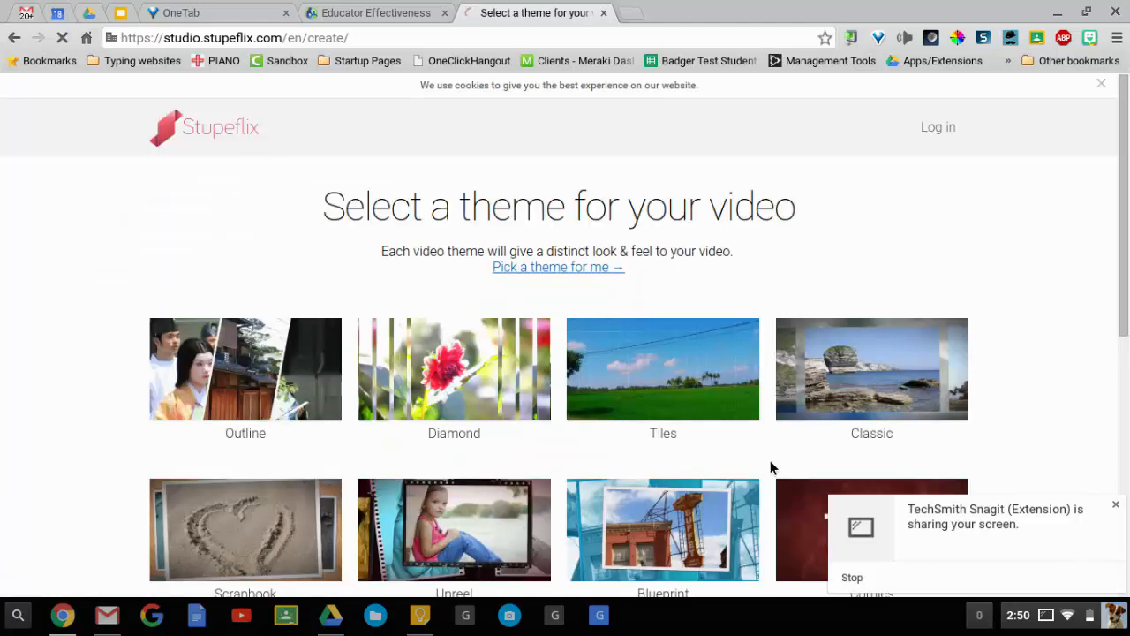
scroll("down", 3)
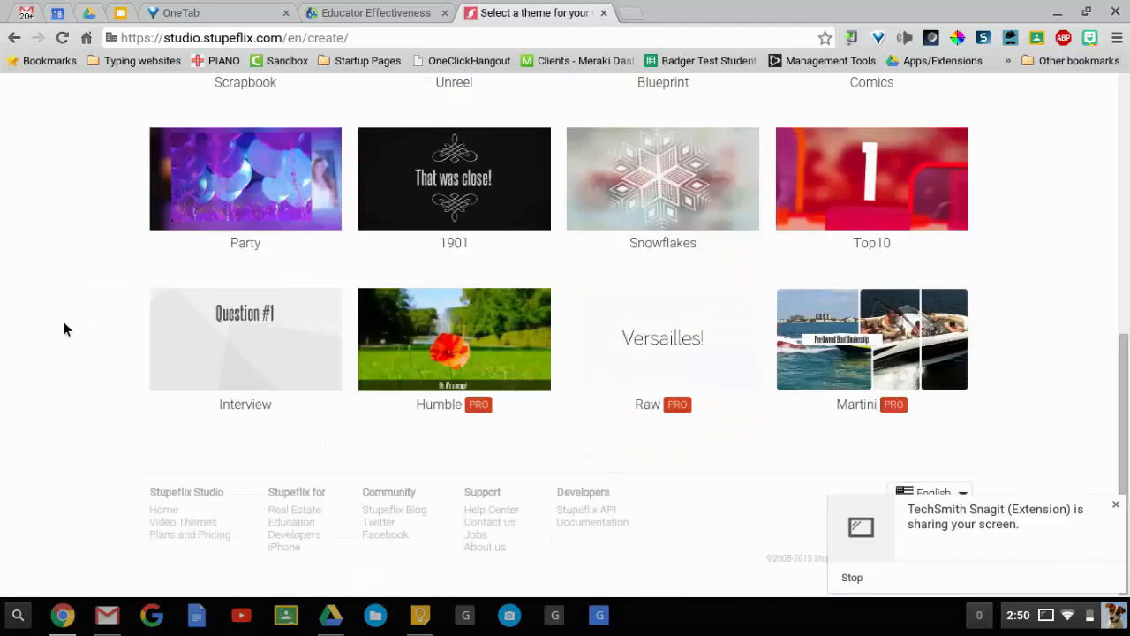
mouse_move(764, 284)
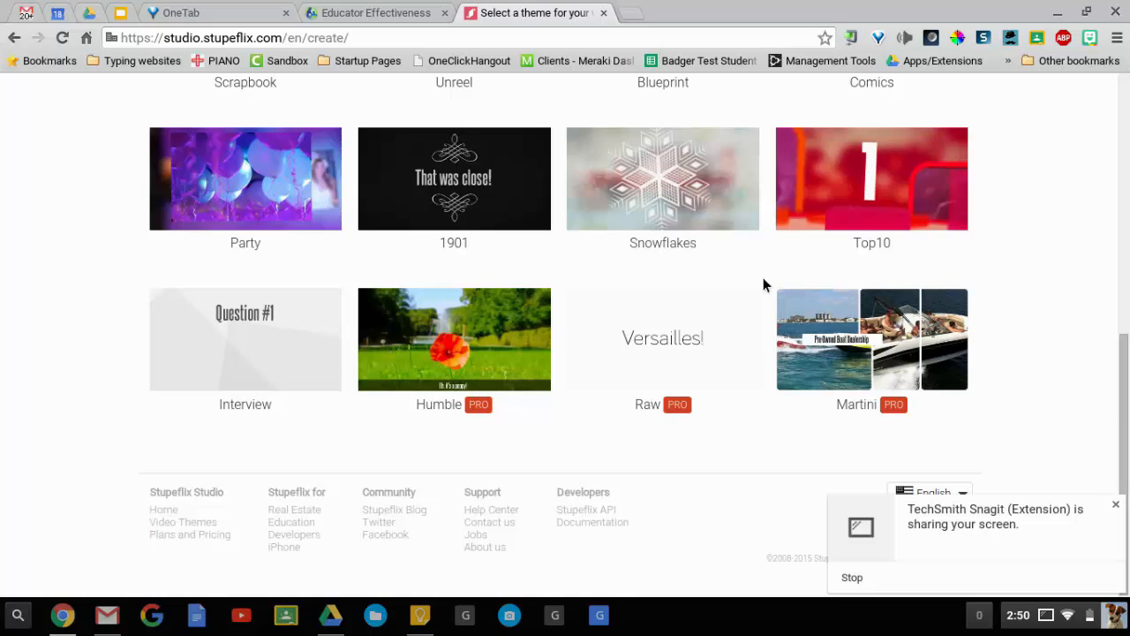
mouse_move(159, 351)
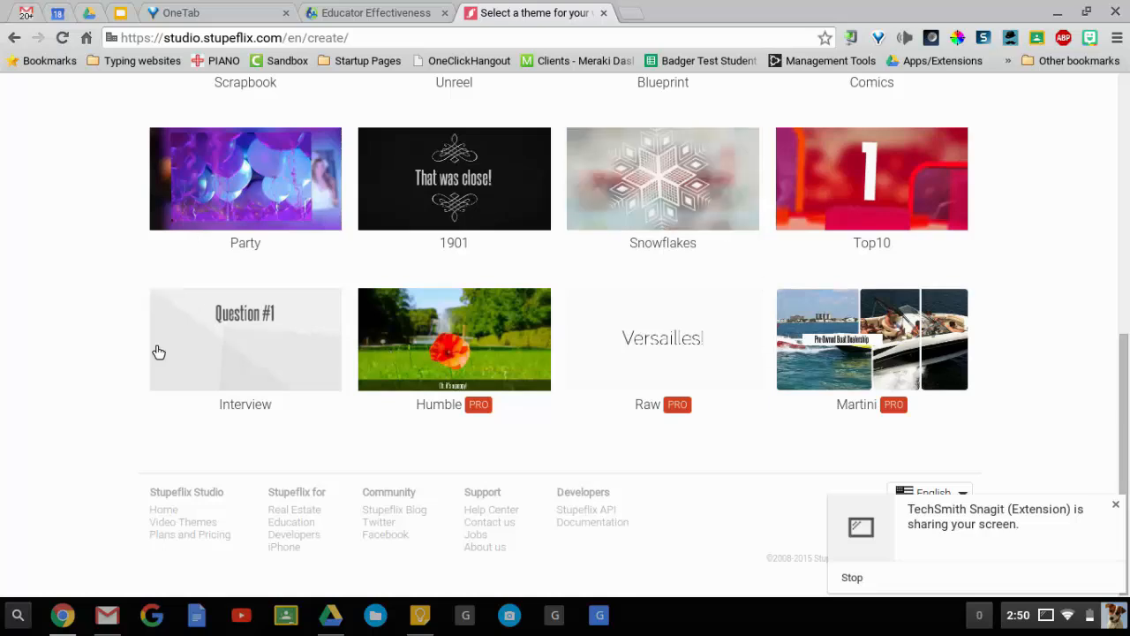
scroll("up", 3)
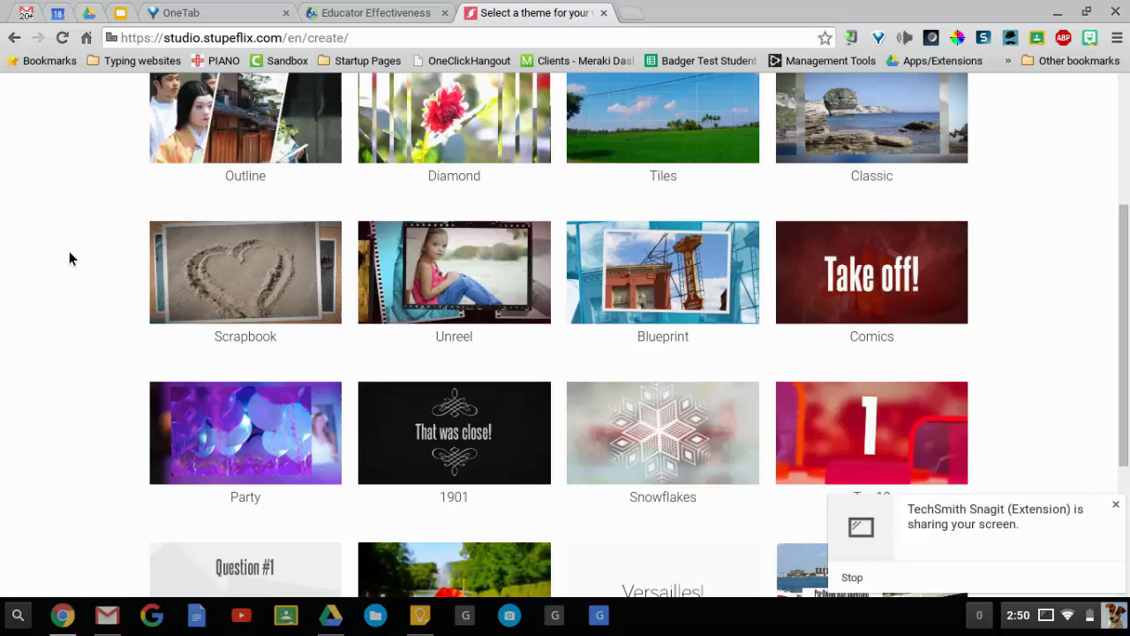
mouse_move(618, 273)
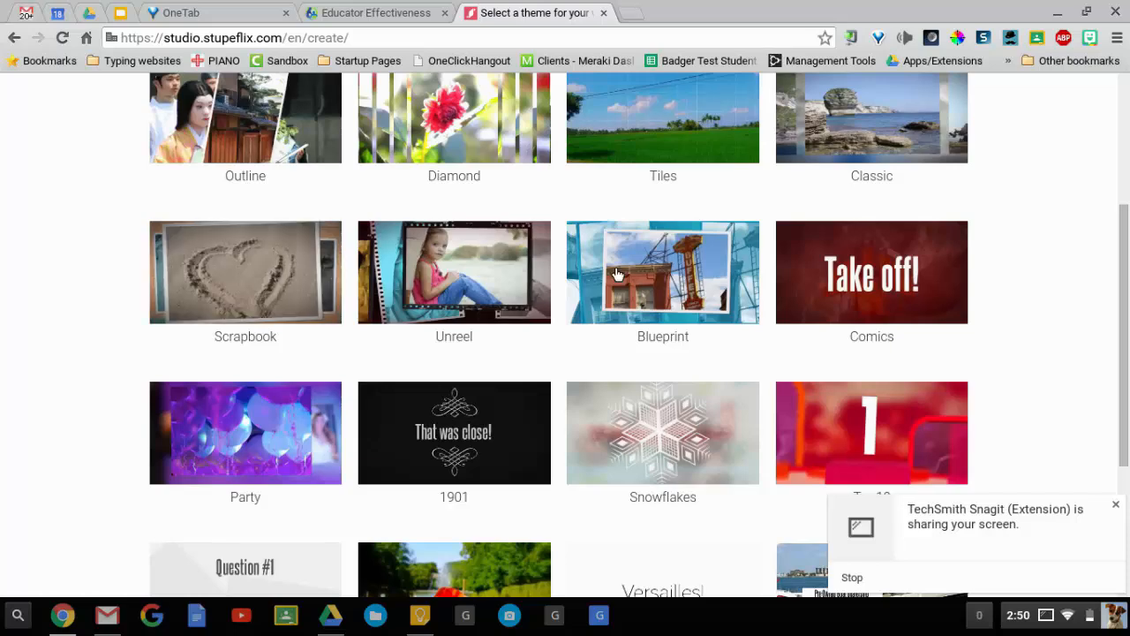
scroll("up", 3)
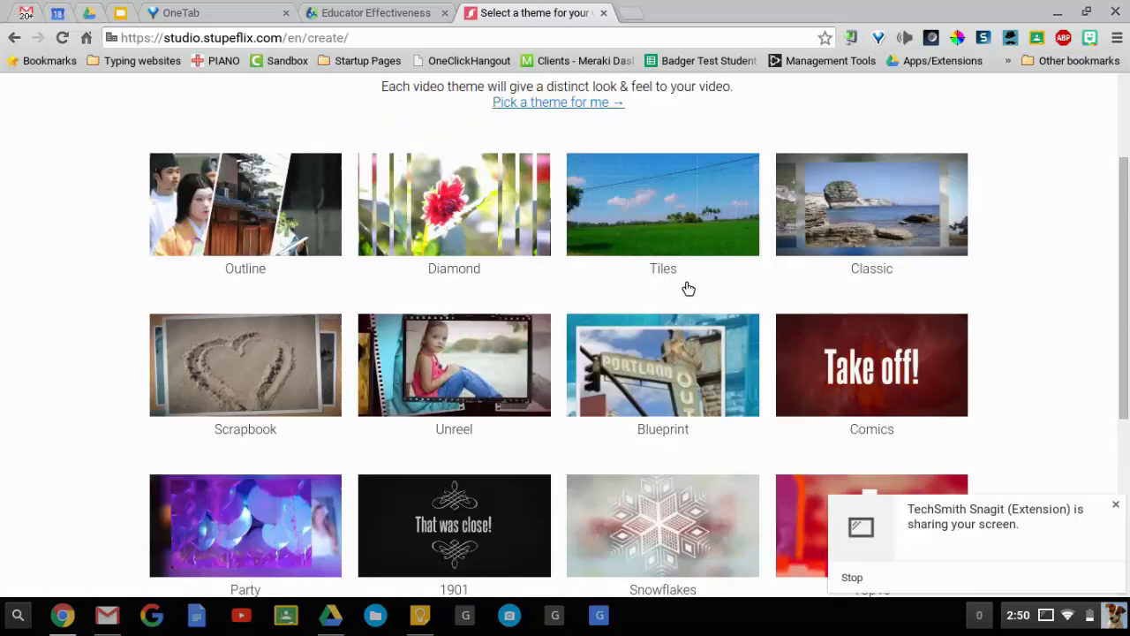
left_click(663, 204)
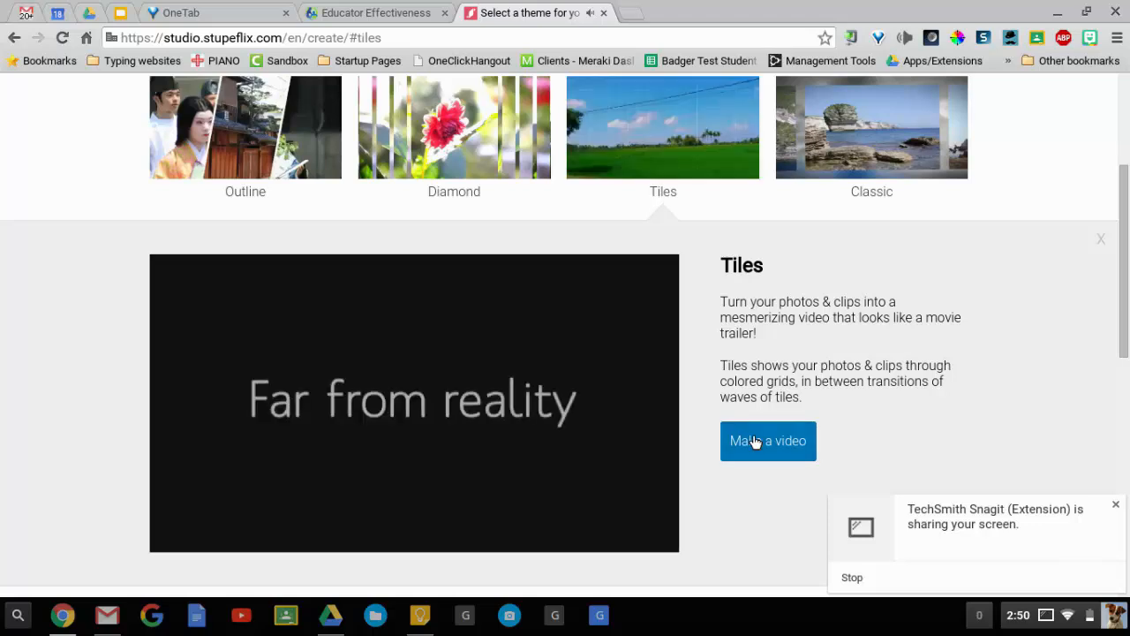
left_click(767, 440)
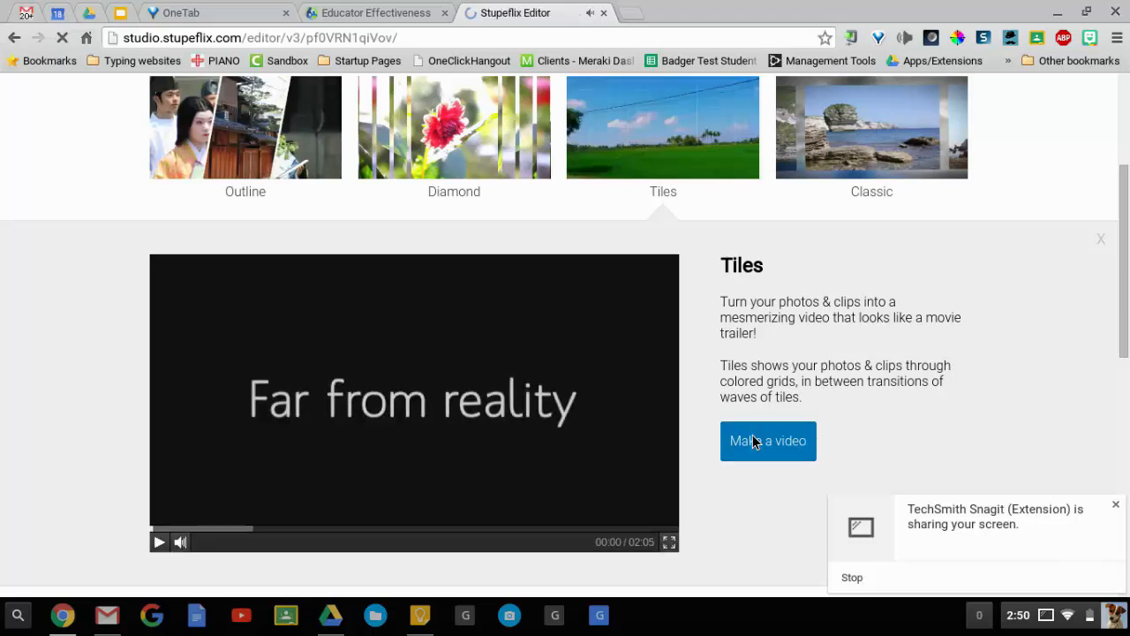
Use the plus tile in the empty project to choose 'Add Photos & Videos'
left_click(768, 440)
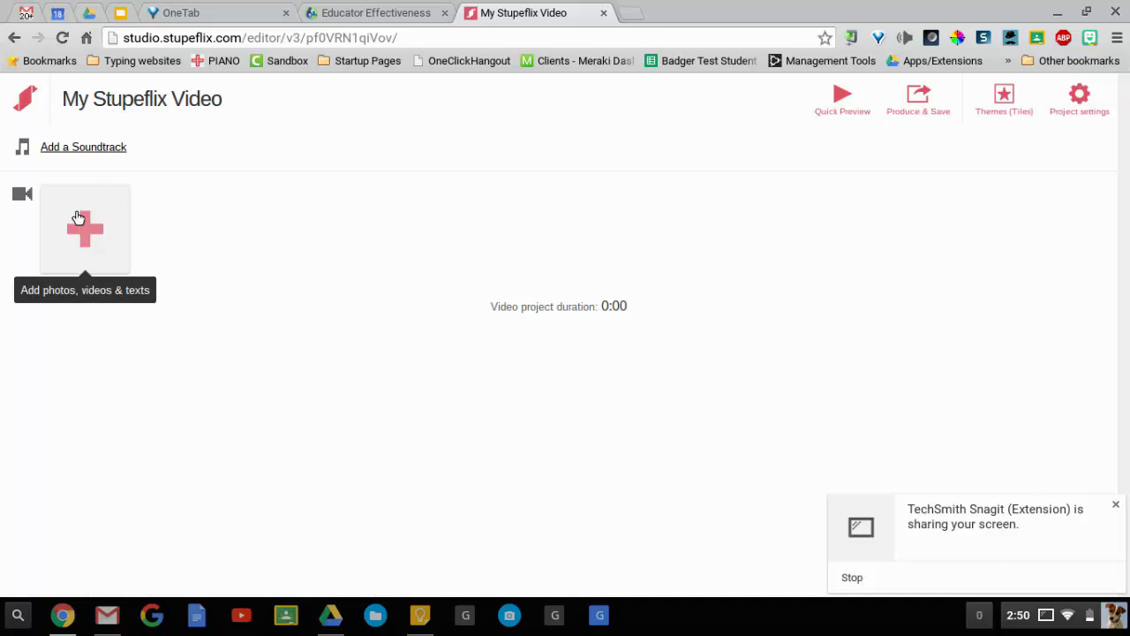
left_click(85, 229)
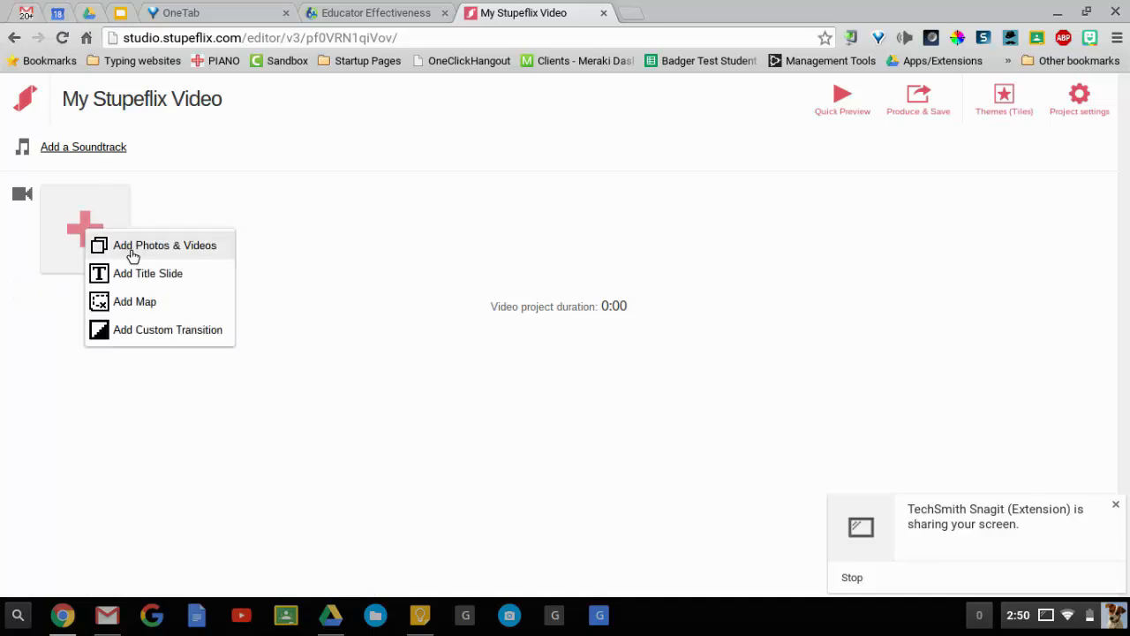
left_click(165, 245)
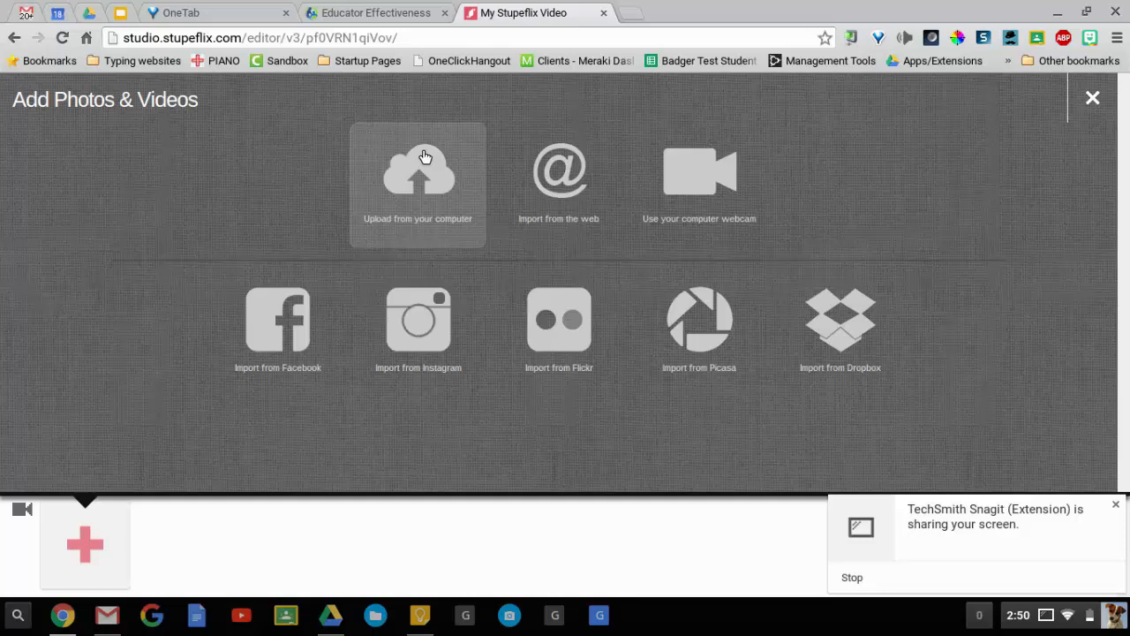
mouse_move(432, 218)
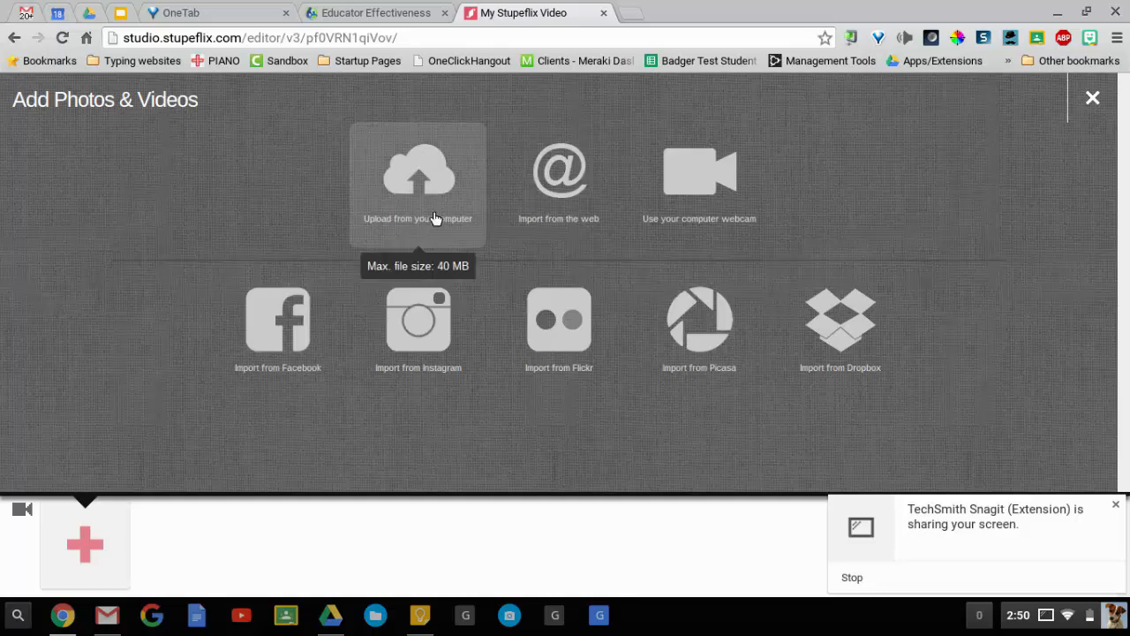
mouse_move(427, 196)
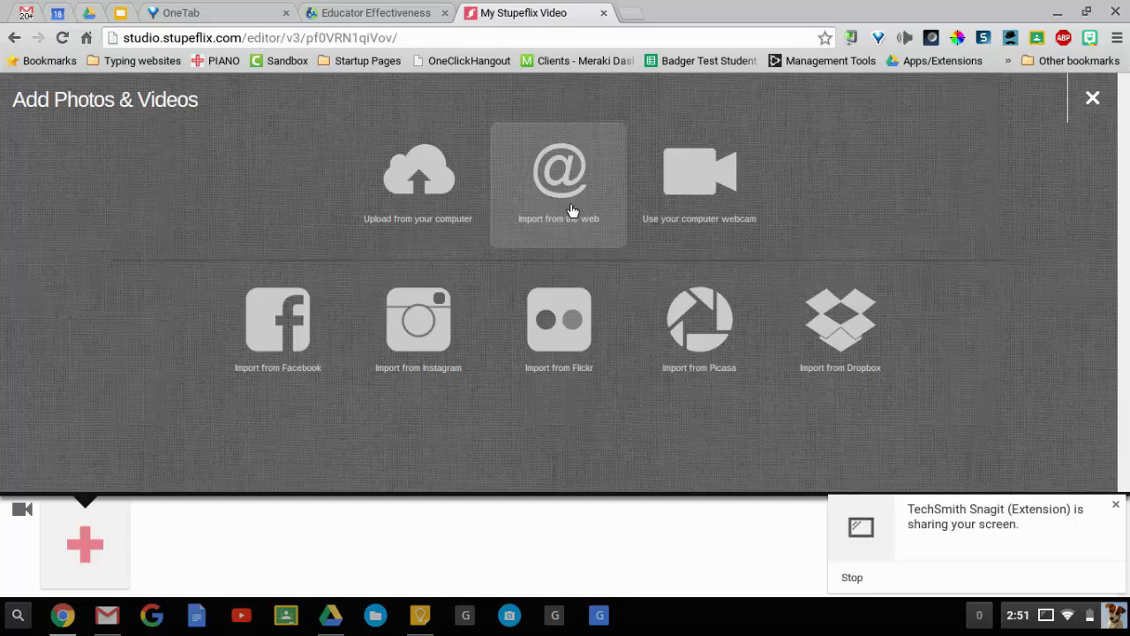
Upload scene1.jpg, space-89130_640.jpg and moon-walk-60616_640.jpg from Downloads into the project
left_click(417, 172)
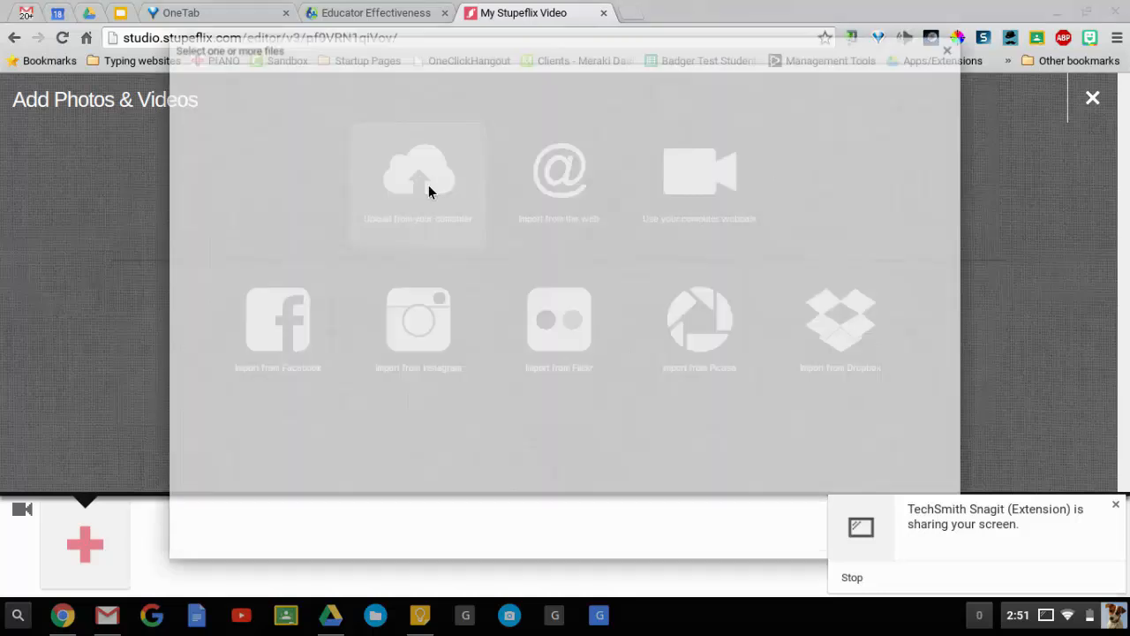
left_click(418, 177)
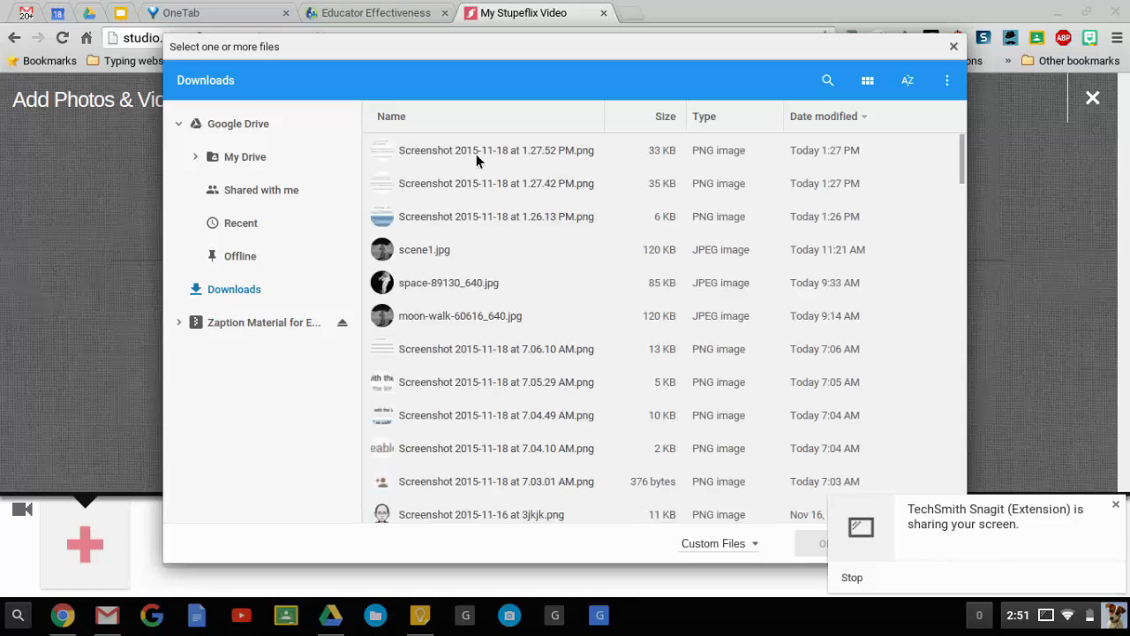
left_click(424, 249)
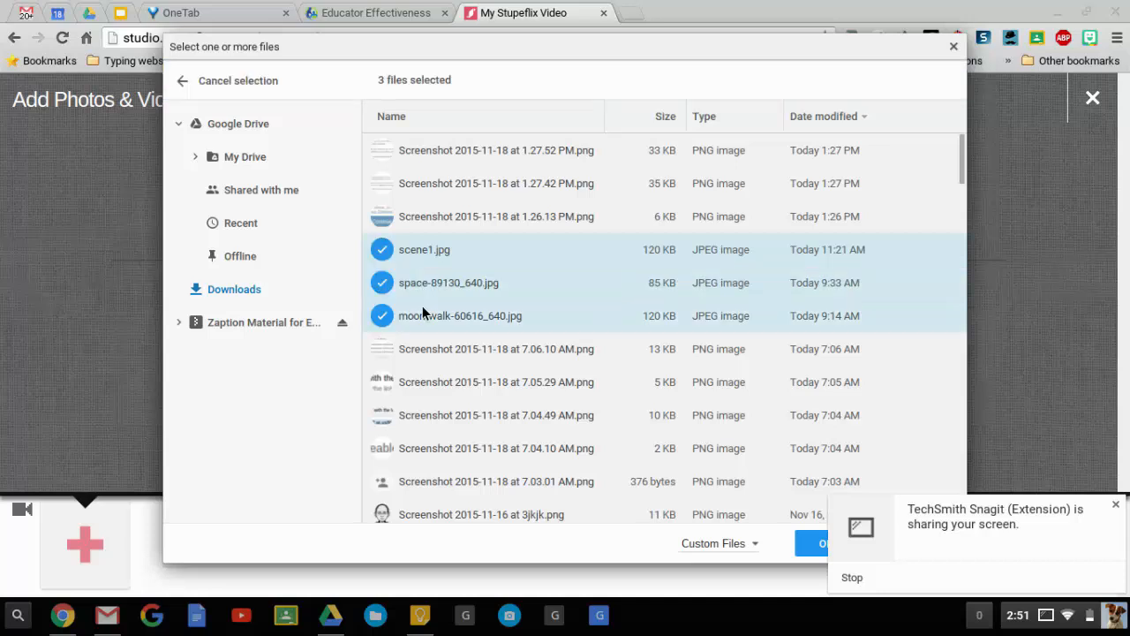
left_click(819, 543)
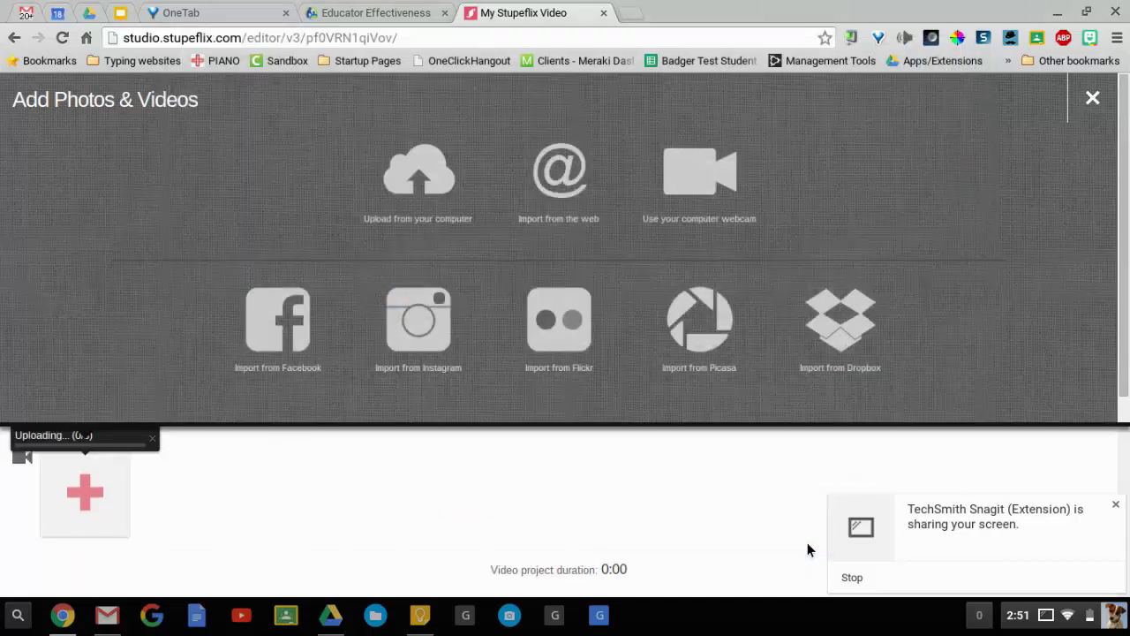
left_click(1092, 97)
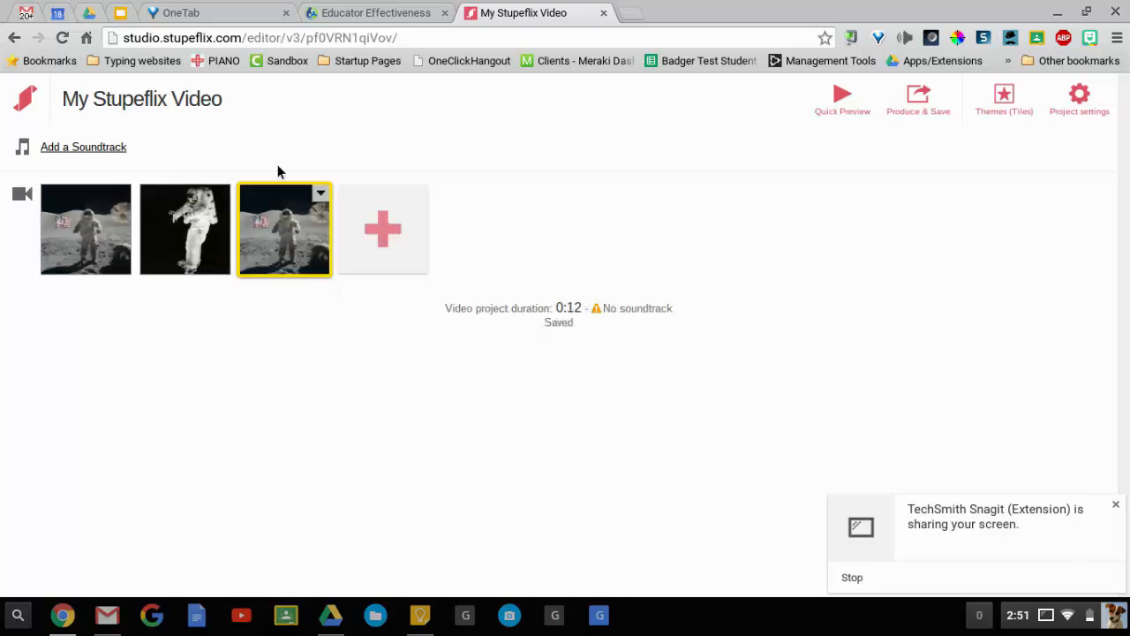
Add the text overlay 'This is an astronaut' to the first moon photo
left_click(121, 196)
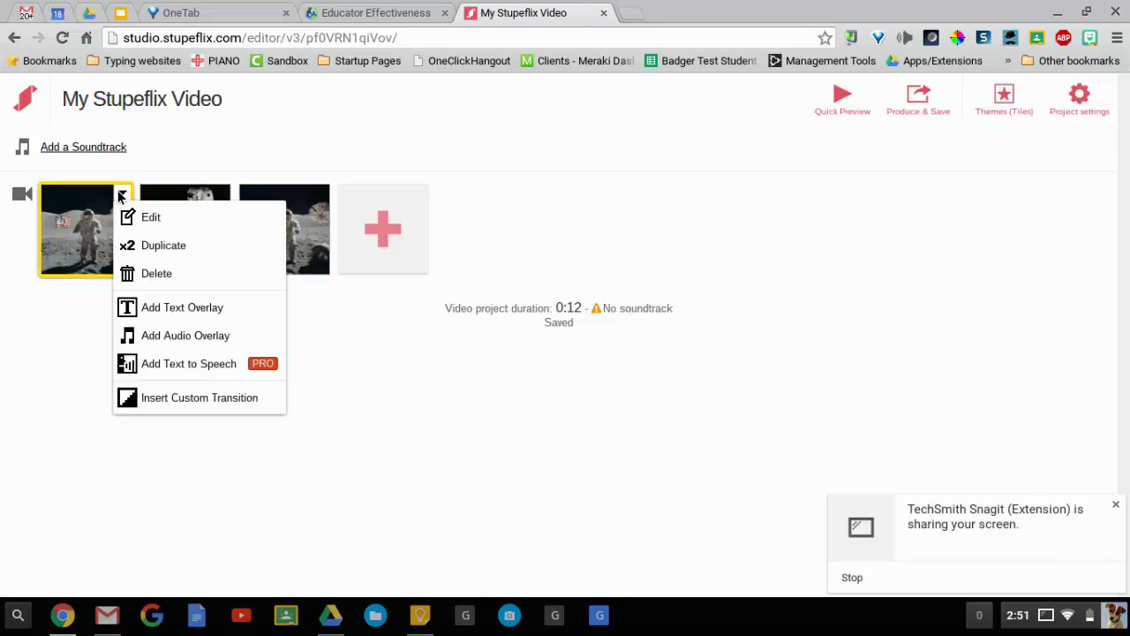
mouse_move(168, 289)
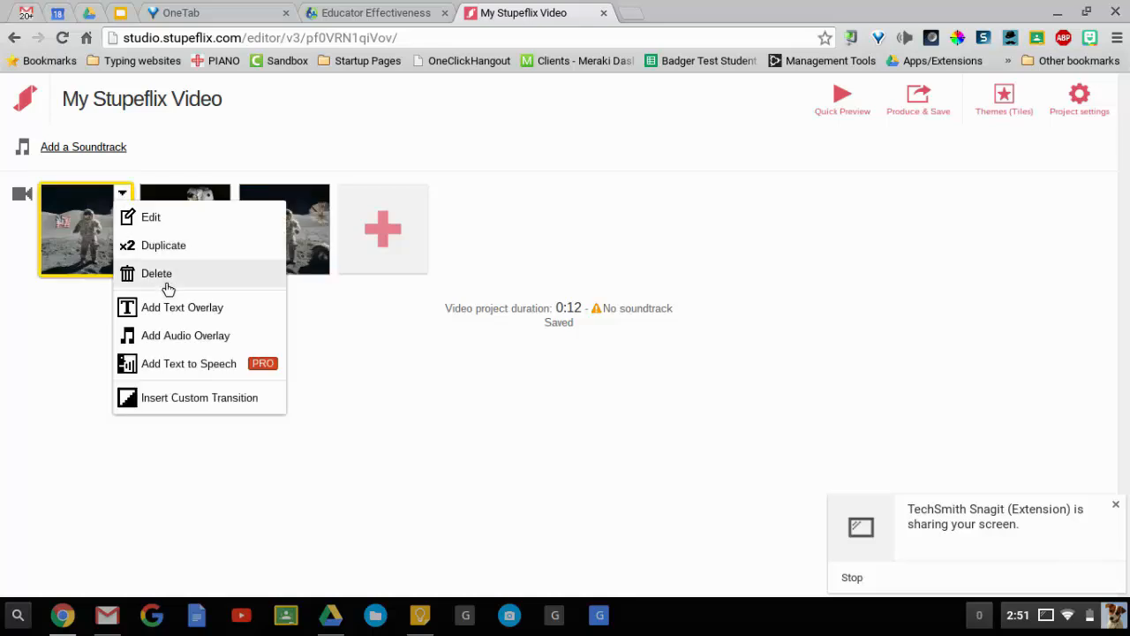
mouse_move(185, 334)
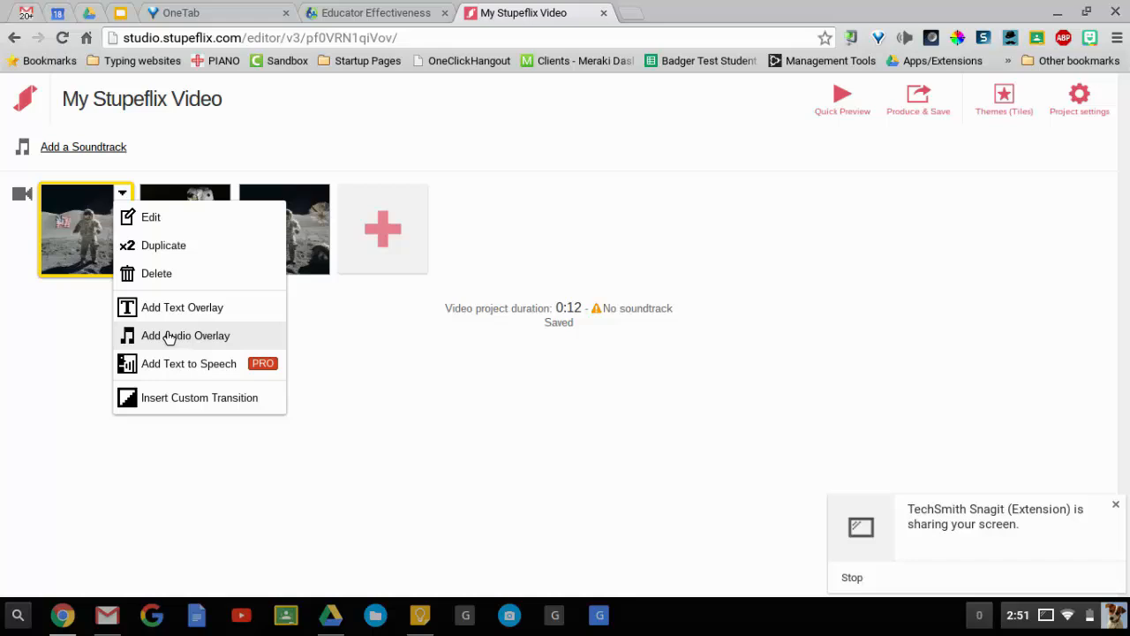
mouse_move(168, 398)
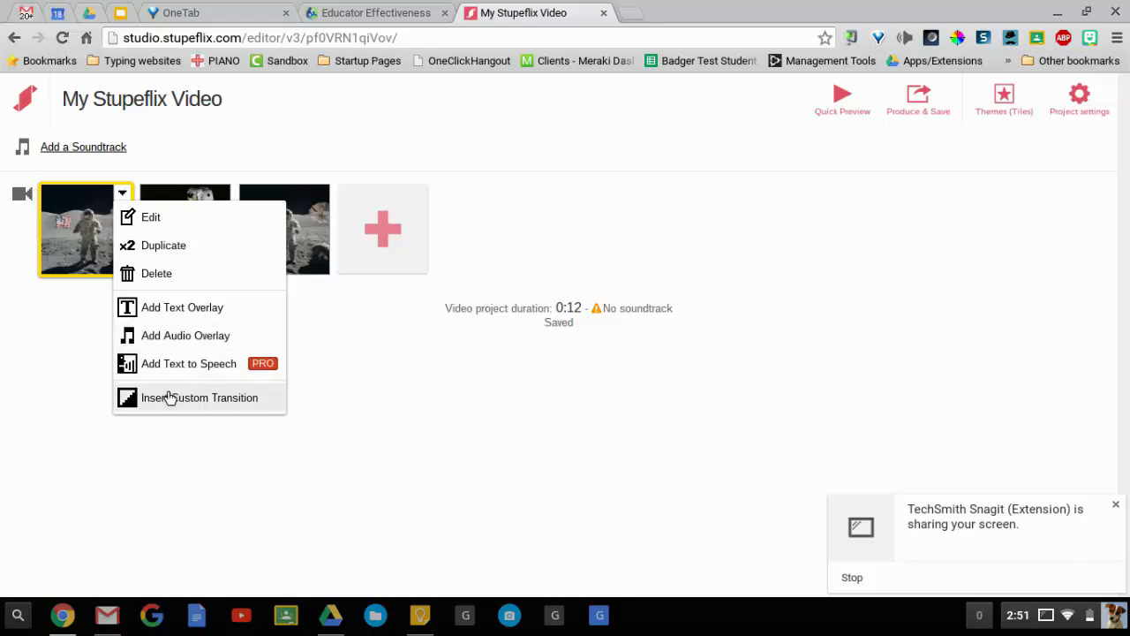
mouse_move(162, 308)
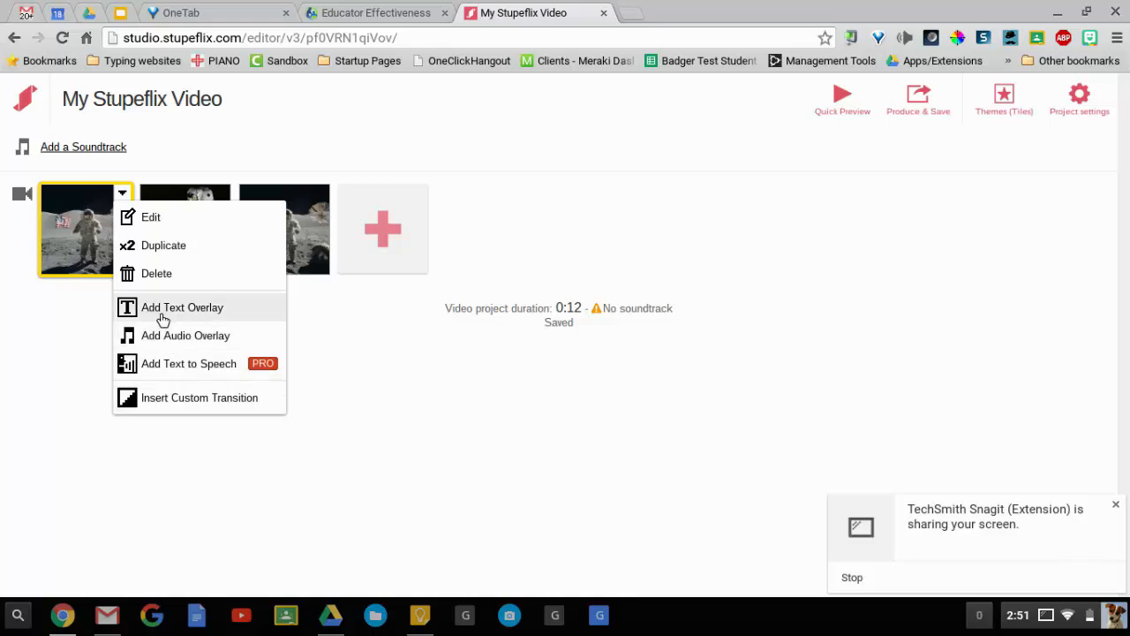
mouse_move(179, 314)
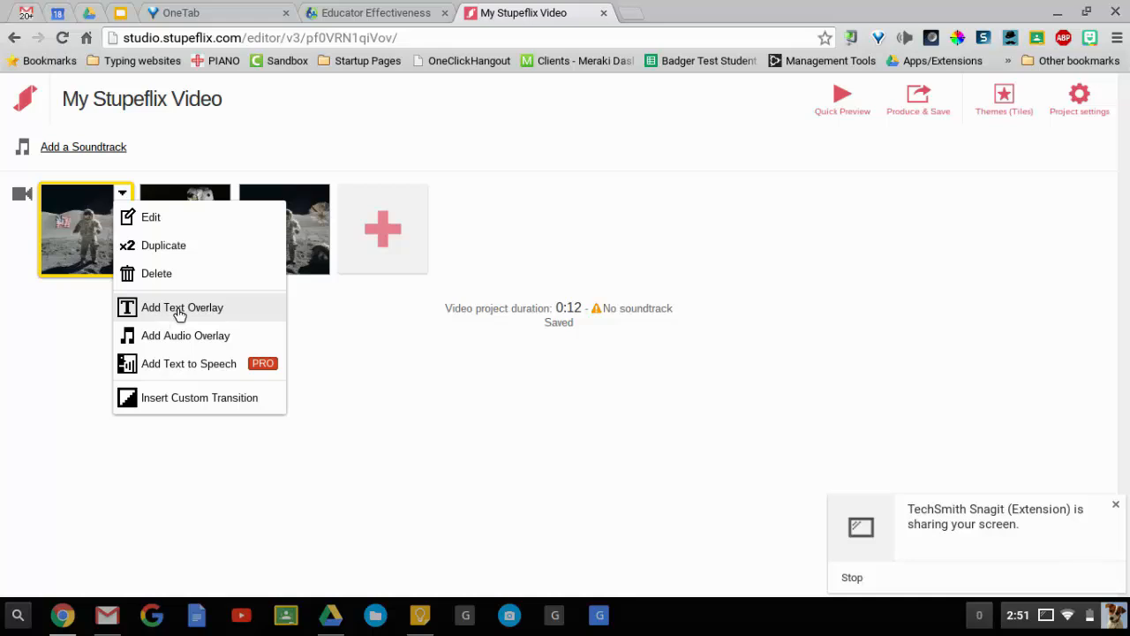
left_click(182, 307)
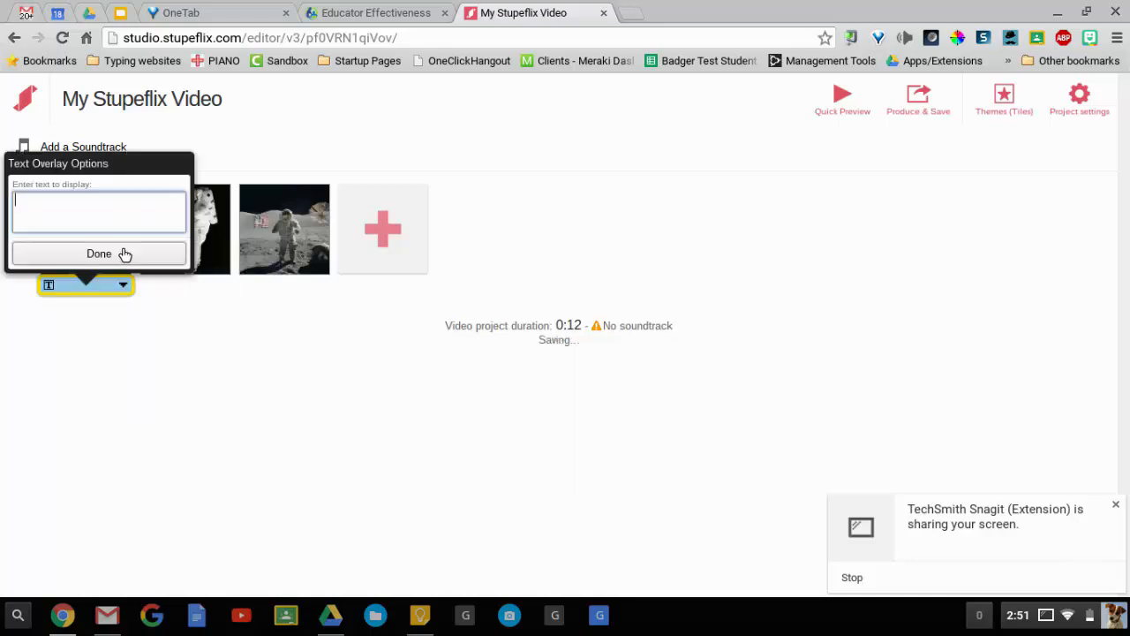
type("This")
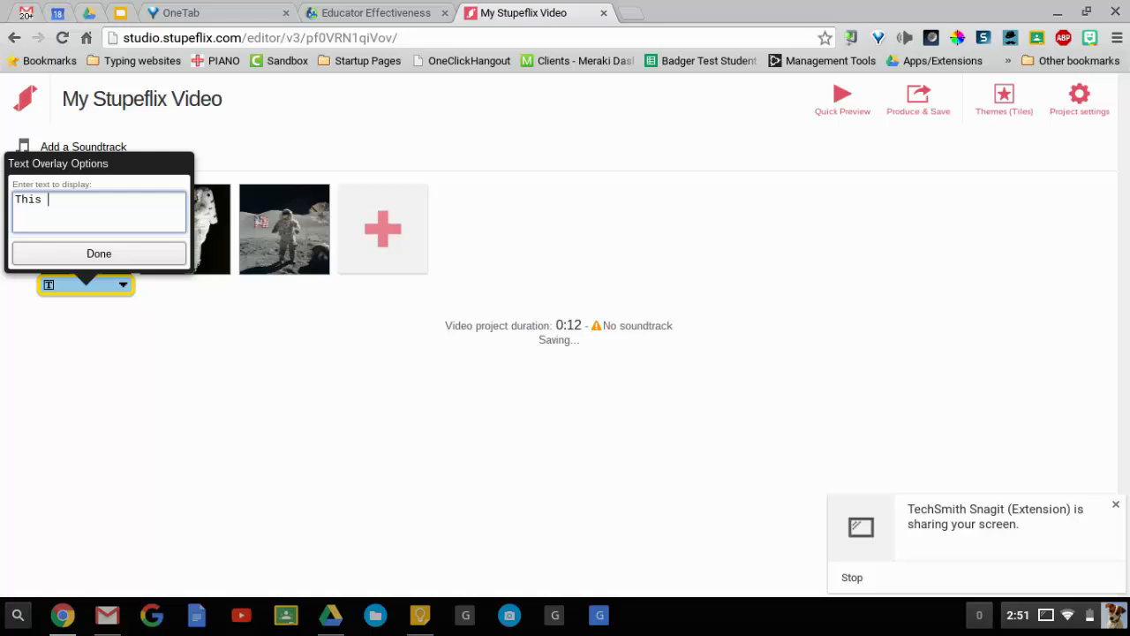
type("is an astro")
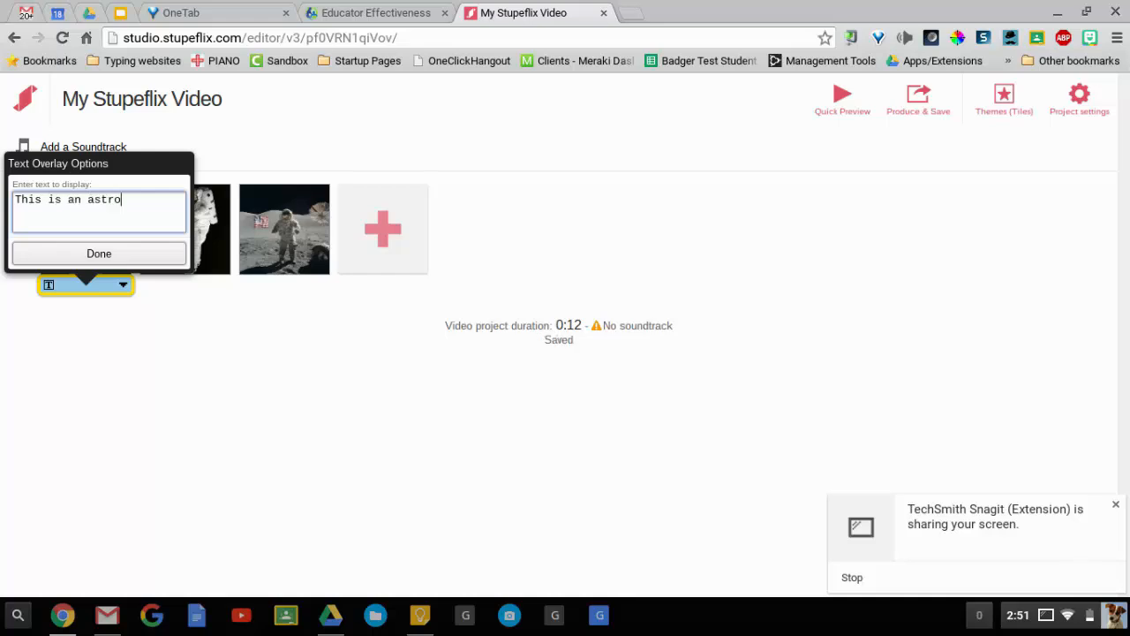
left_click(98, 253)
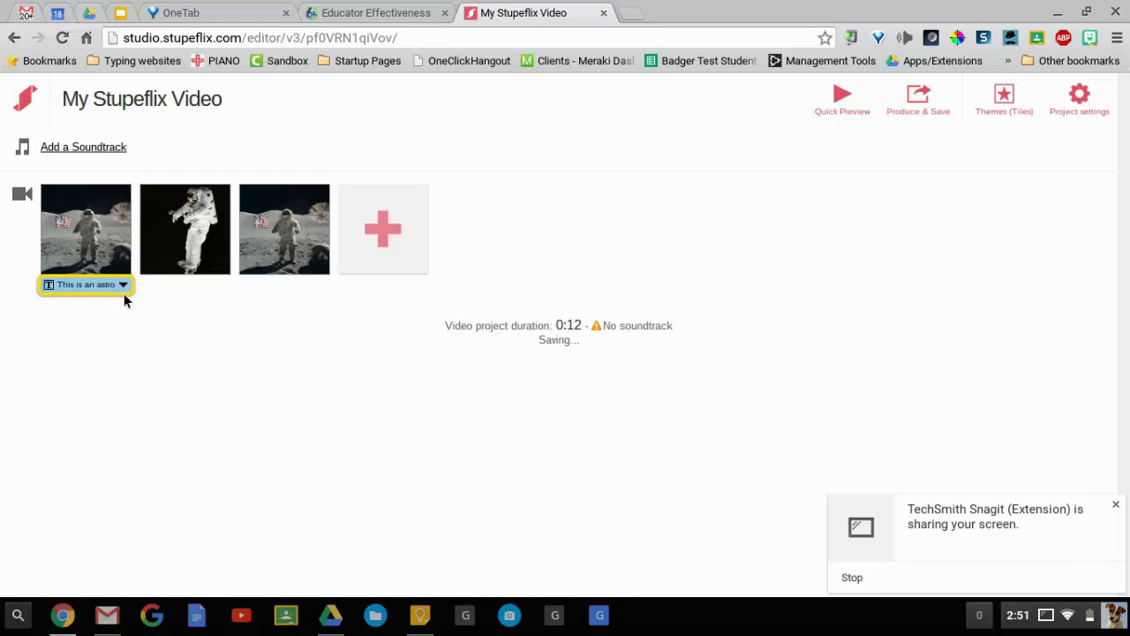
left_click(123, 284)
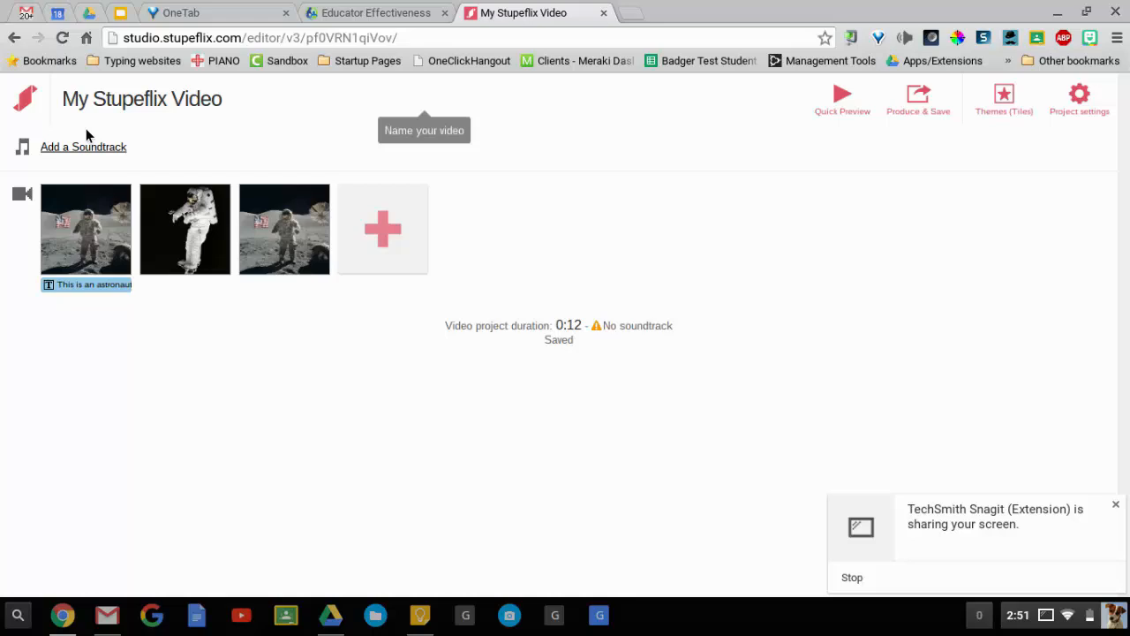
Rename the project to 'Test with Astronauts'
left_click(141, 99)
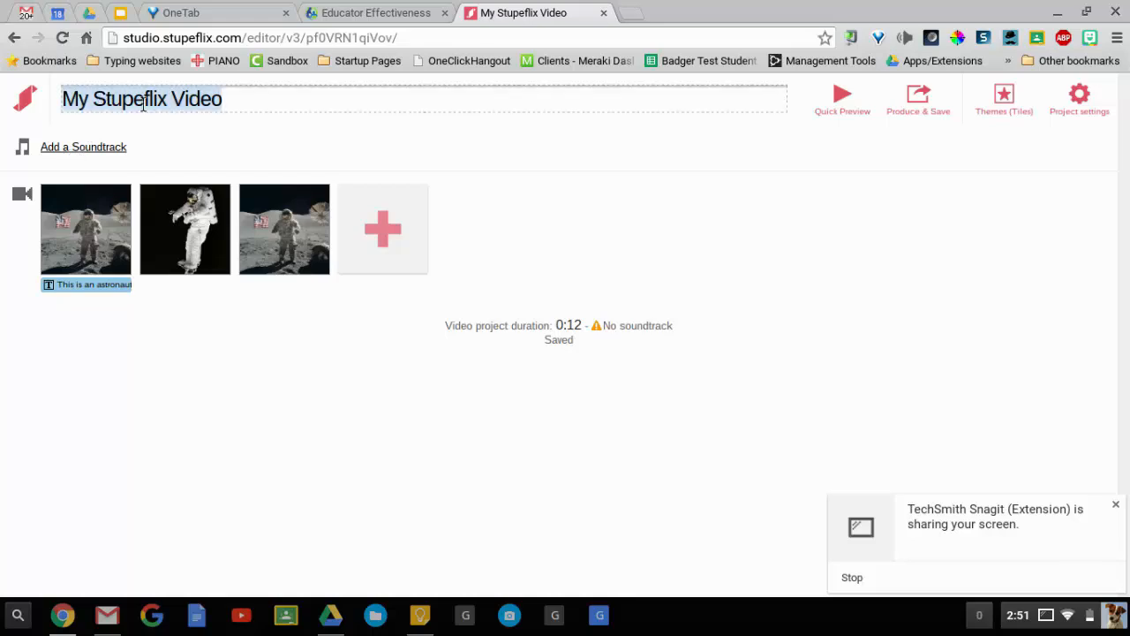
type("Test with")
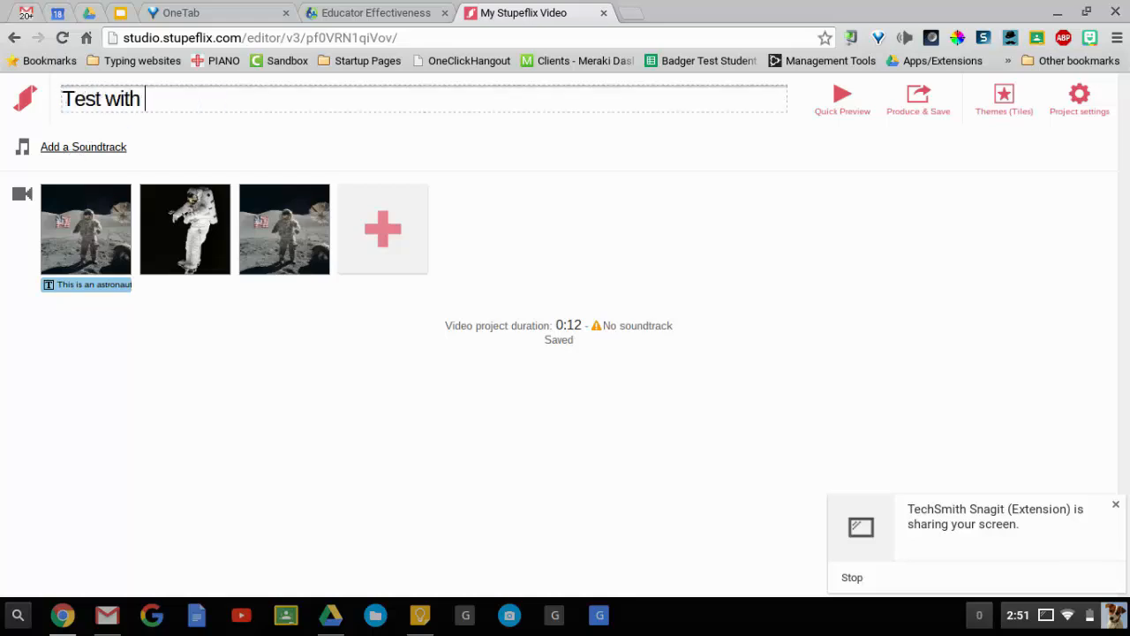
type("Astronauts")
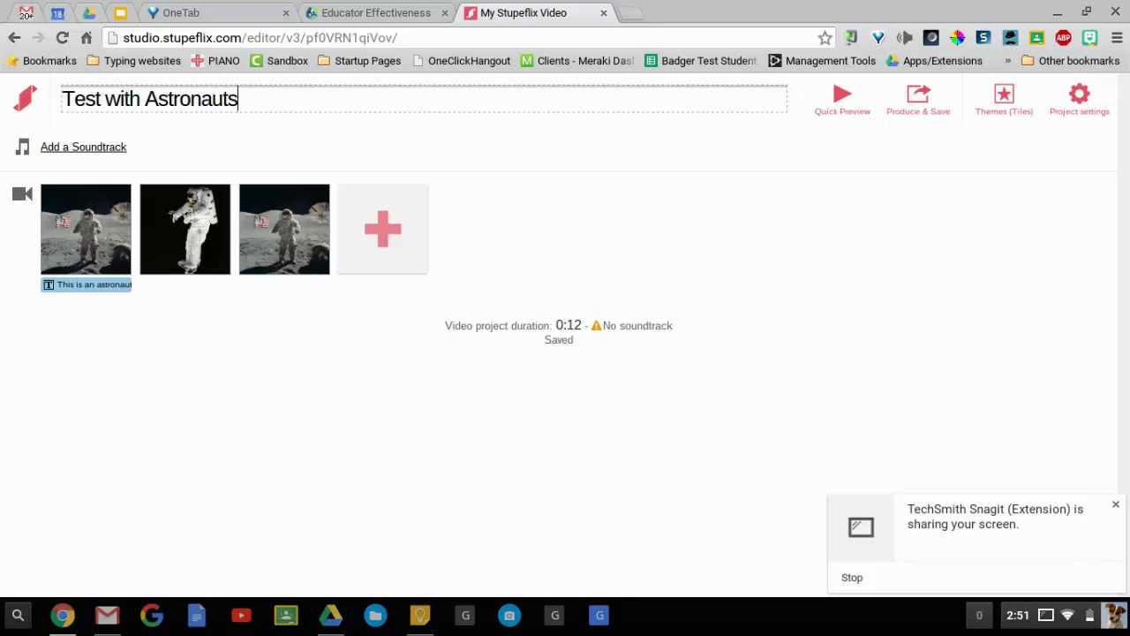
left_click(82, 147)
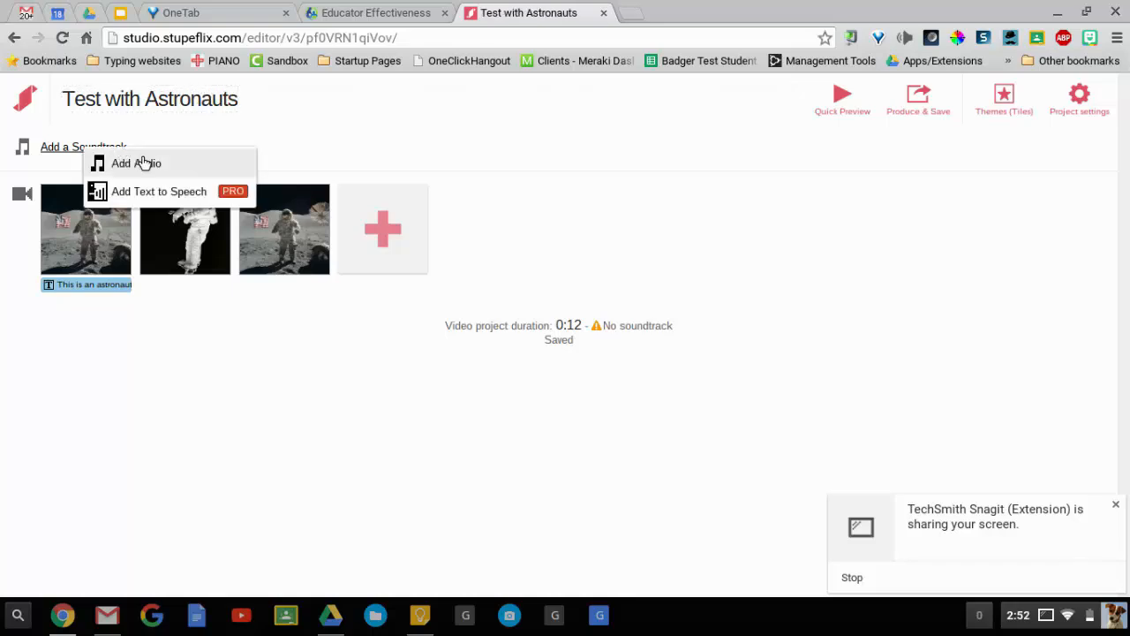
Preview Bosley's Electronic track 'End of Time' from the audio library and add it to the timeline
left_click(136, 162)
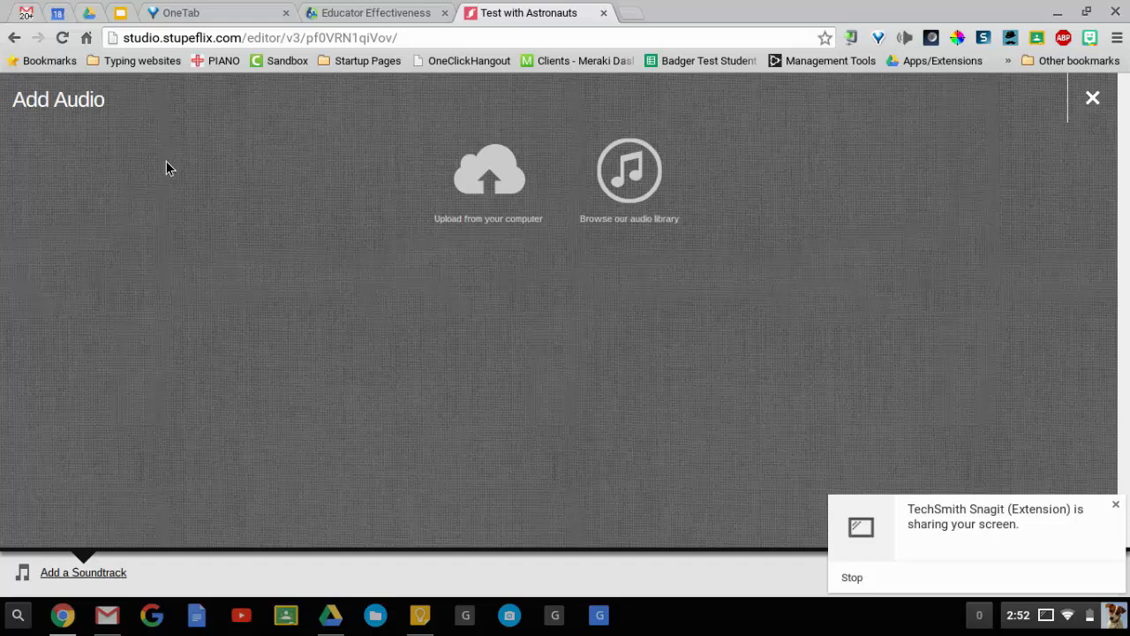
mouse_move(488, 172)
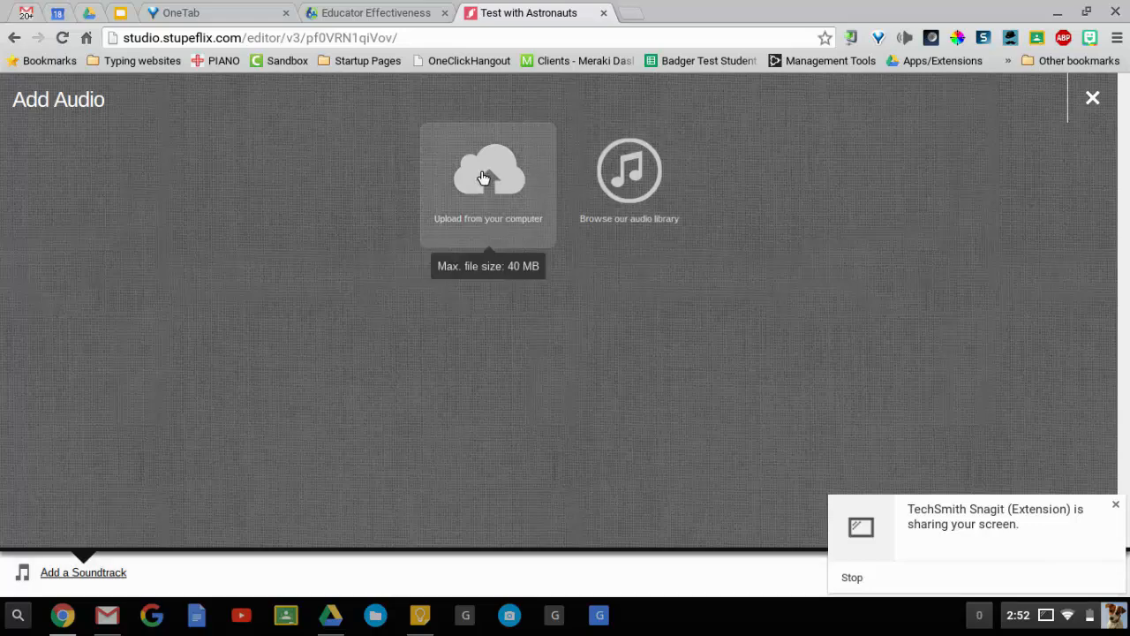
mouse_move(630, 181)
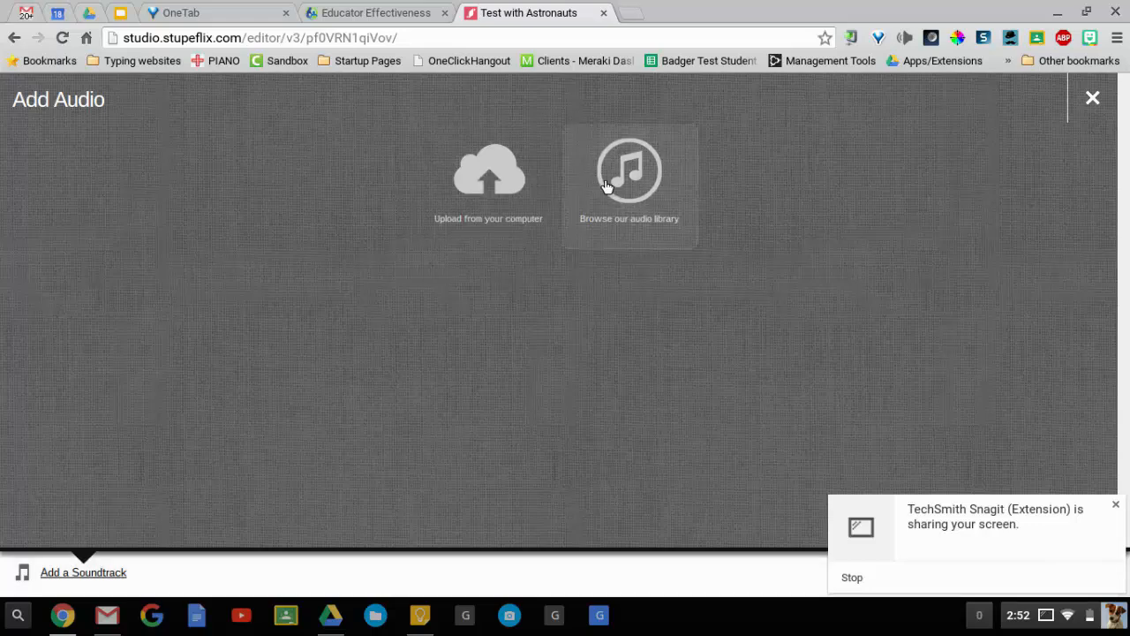
left_click(630, 169)
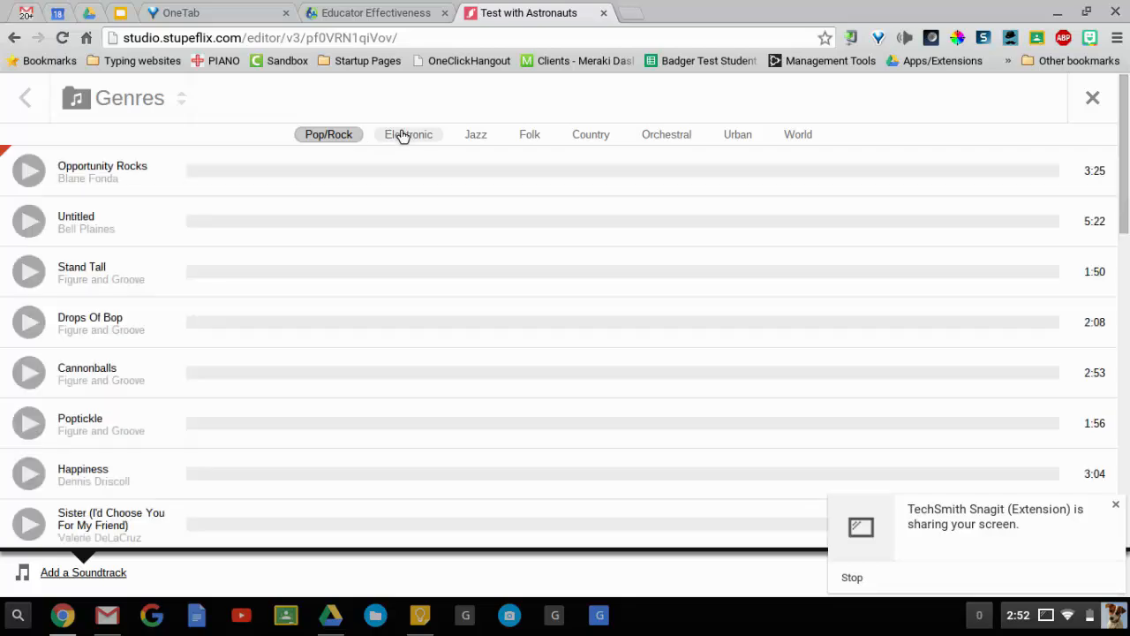
left_click(407, 134)
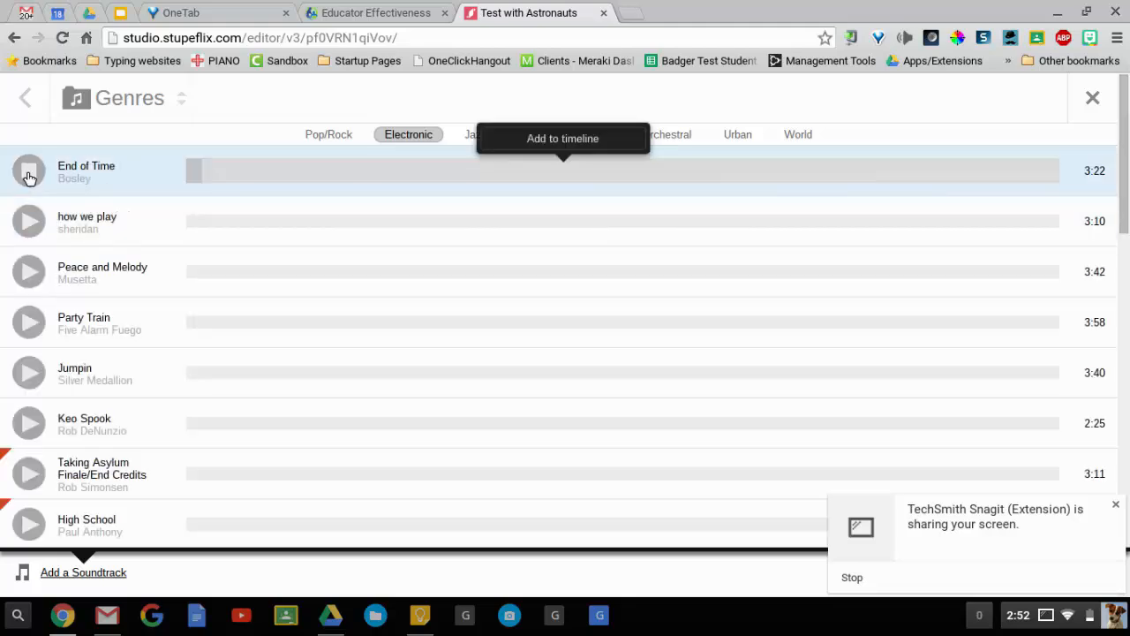
left_click(28, 171)
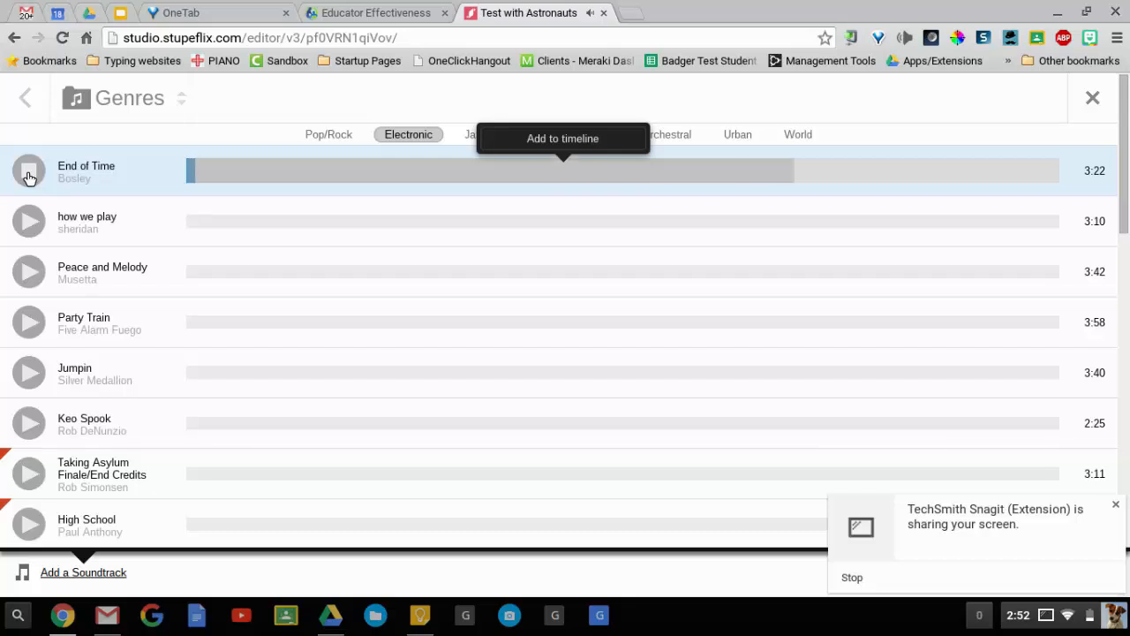
left_click(28, 170)
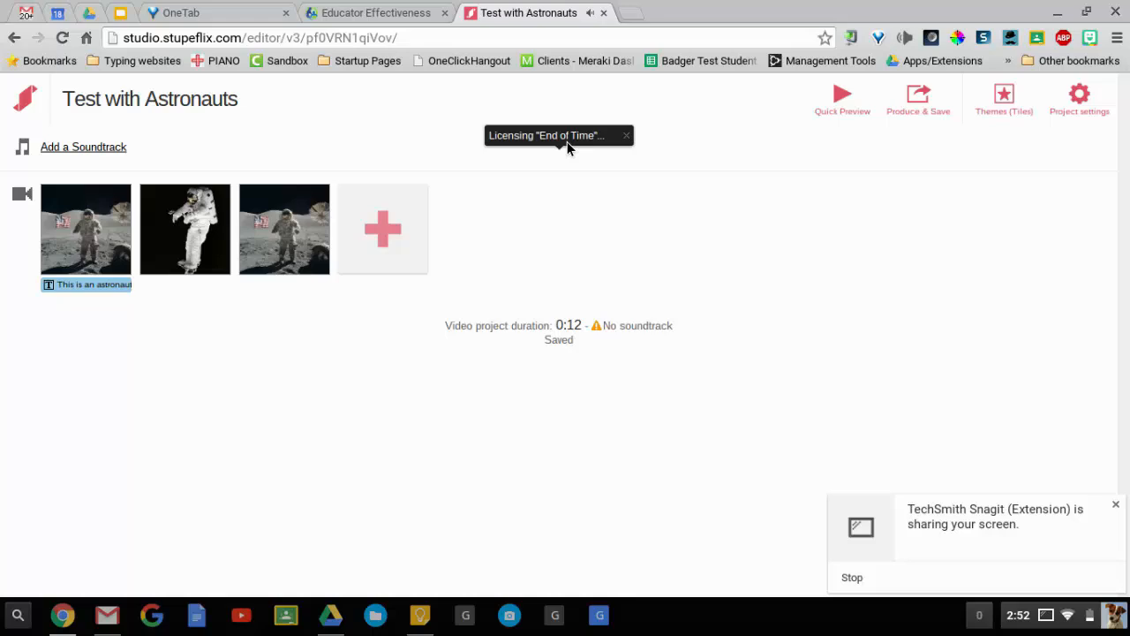
mouse_move(520, 246)
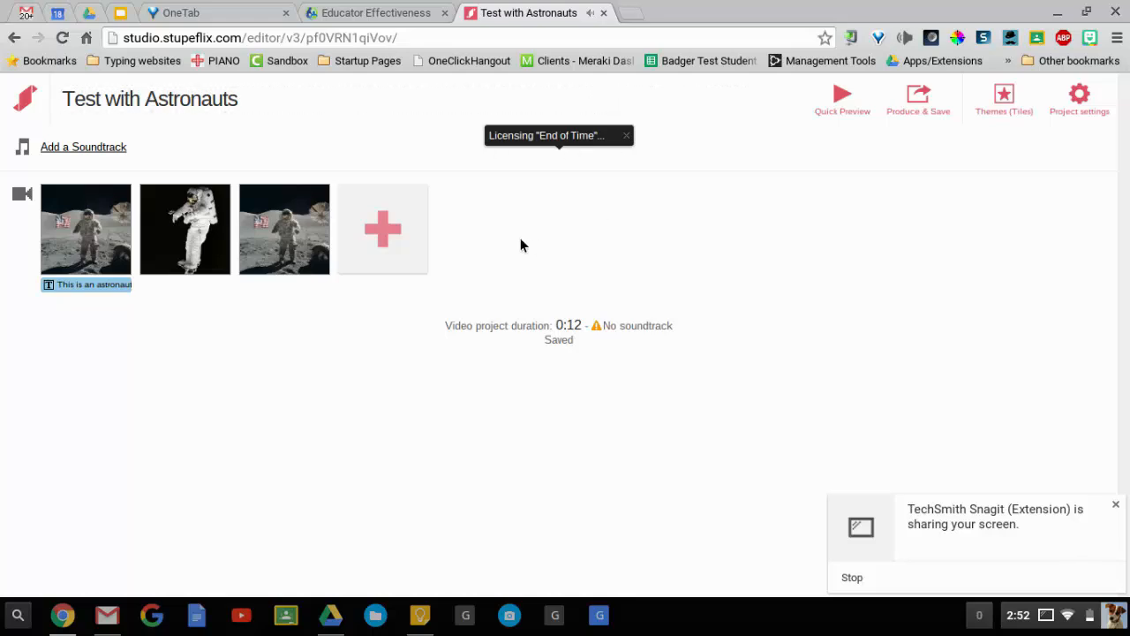
mouse_move(386, 176)
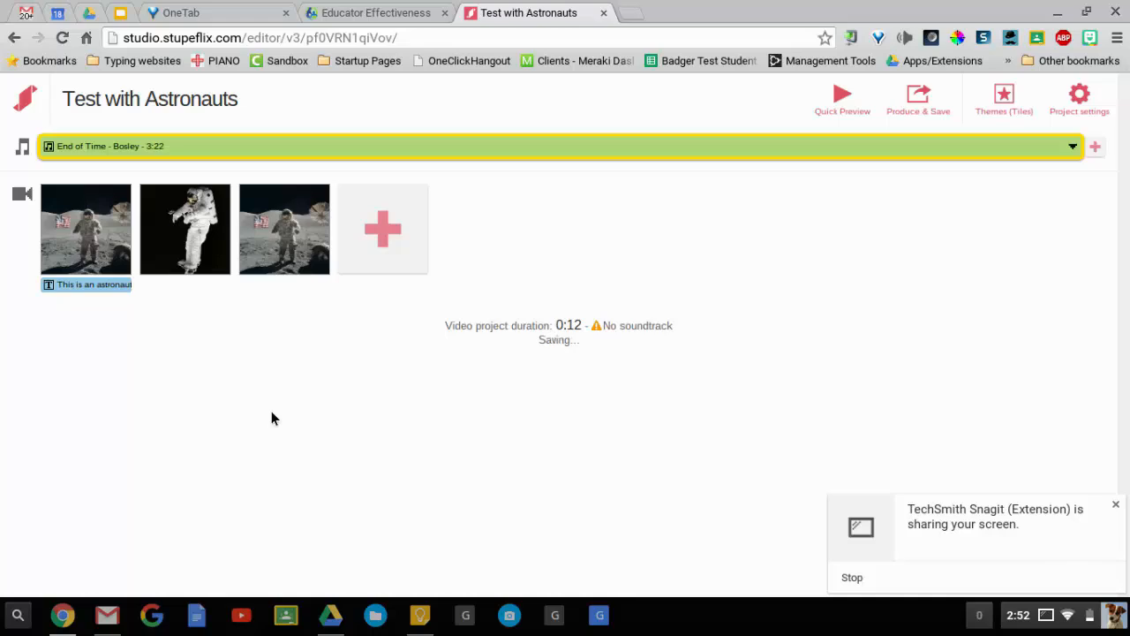
mouse_move(424, 184)
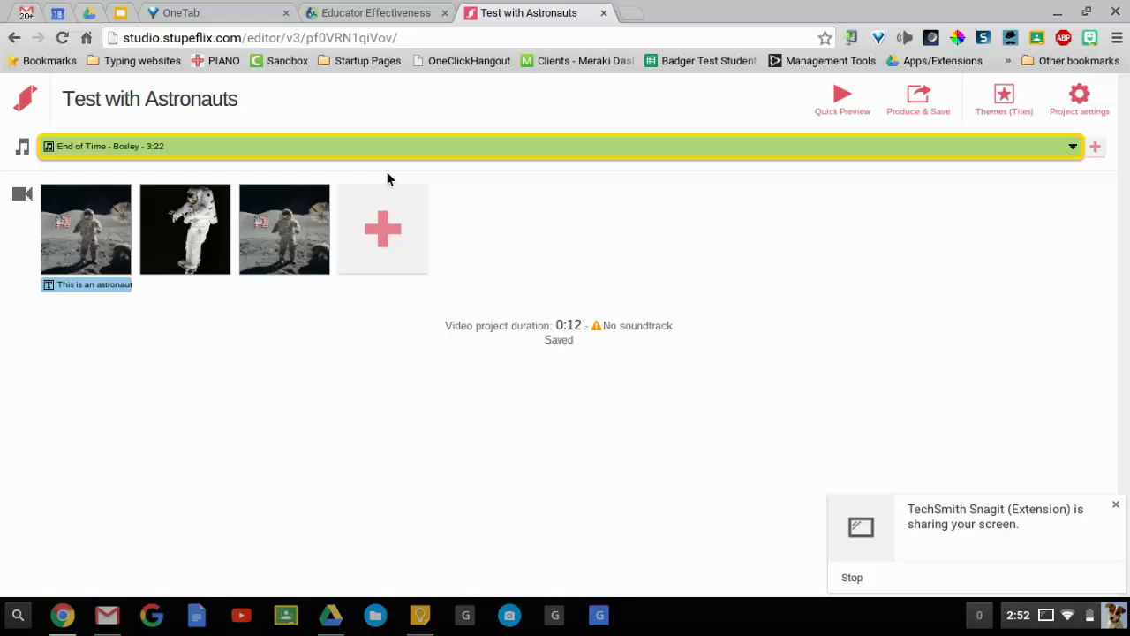
mouse_move(923, 183)
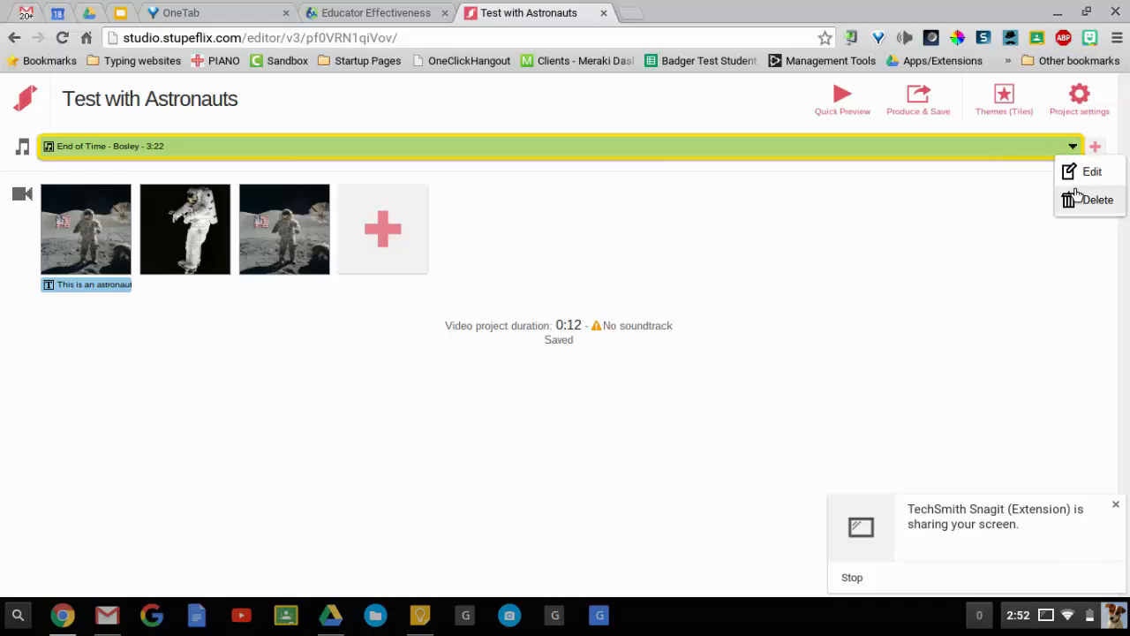
left_click(1092, 171)
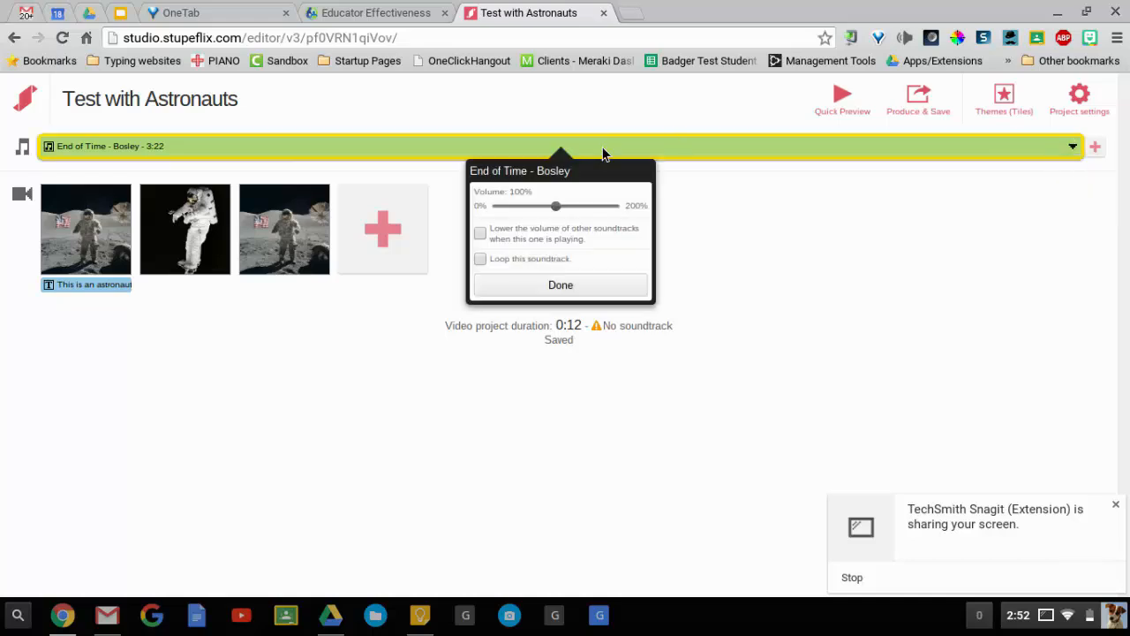
mouse_move(507, 215)
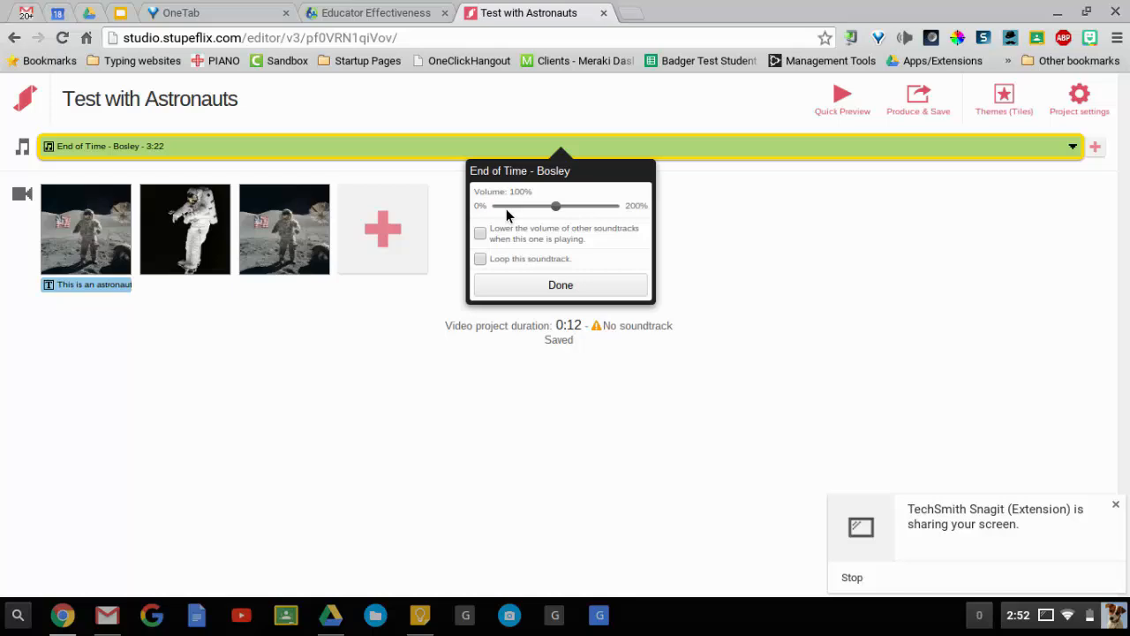
mouse_move(494, 254)
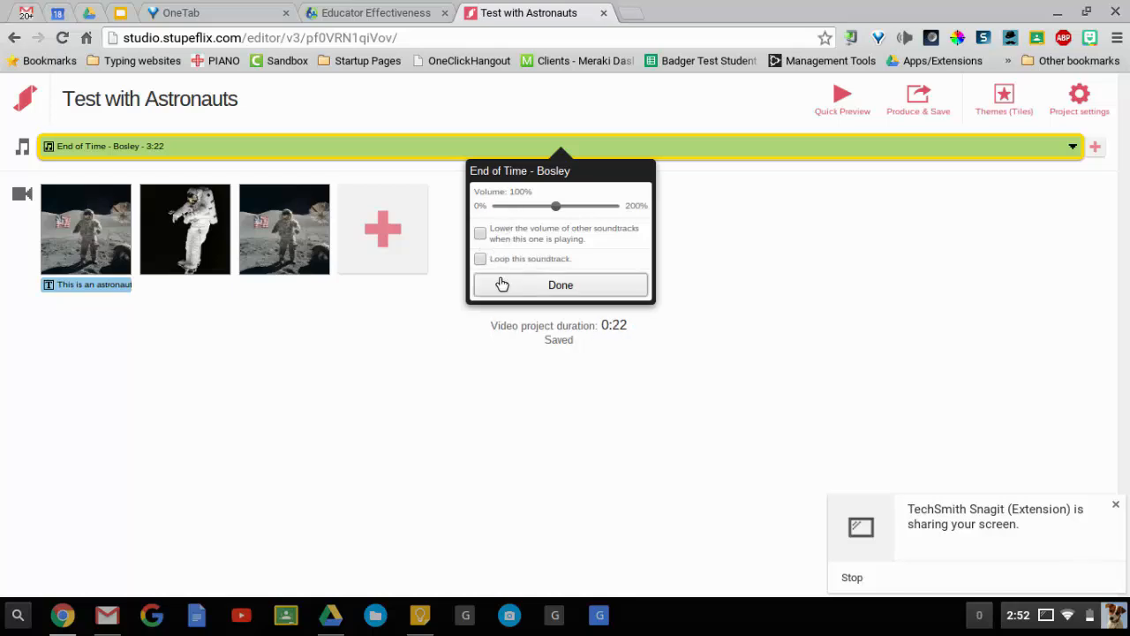
left_click(559, 284)
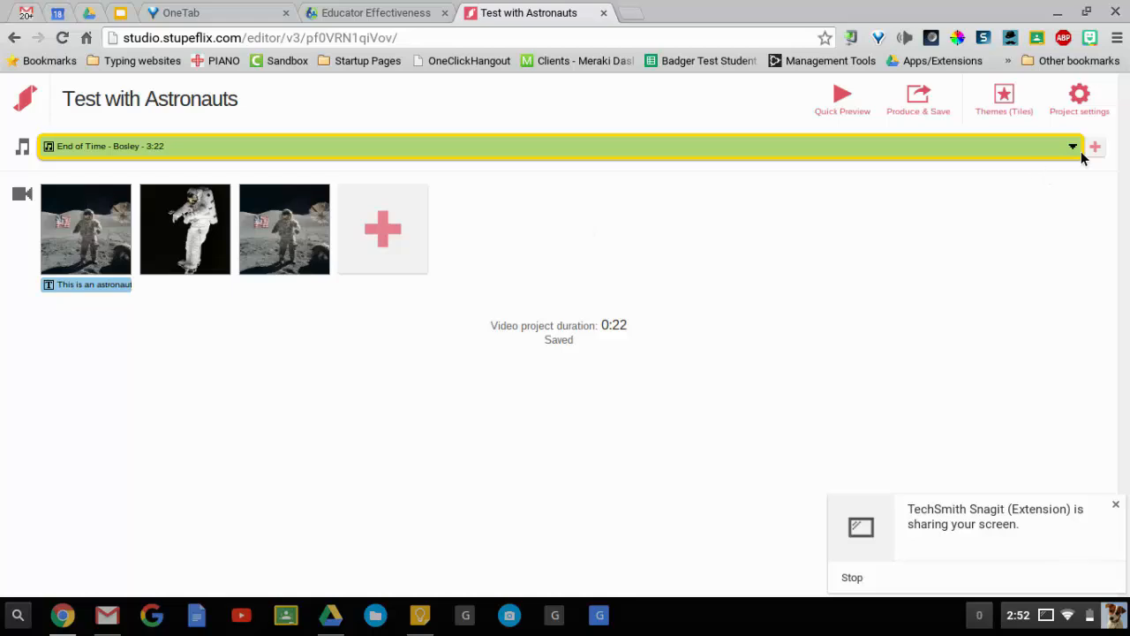
mouse_move(918, 97)
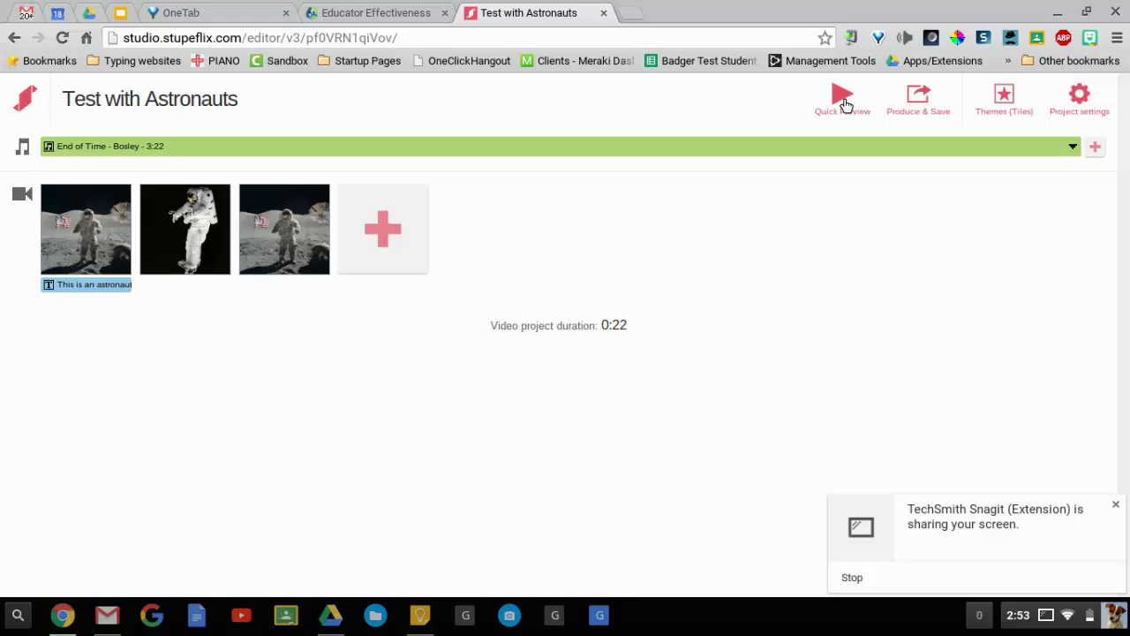
Launch a Quick Preview of the captioned astronaut video with its soundtrack
left_click(841, 97)
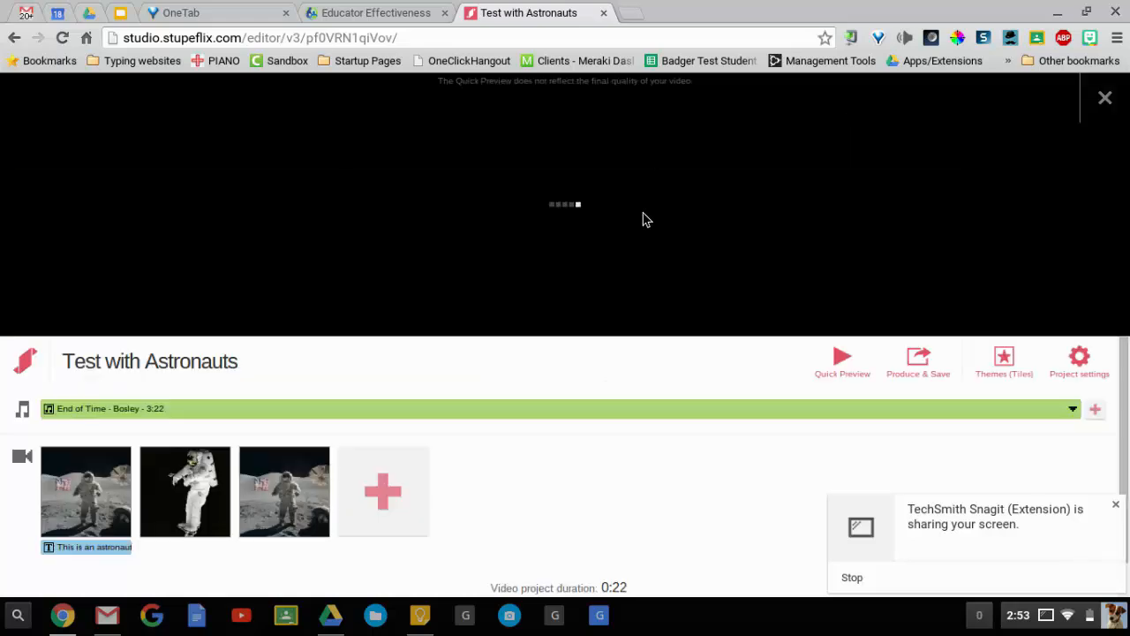
mouse_move(589, 329)
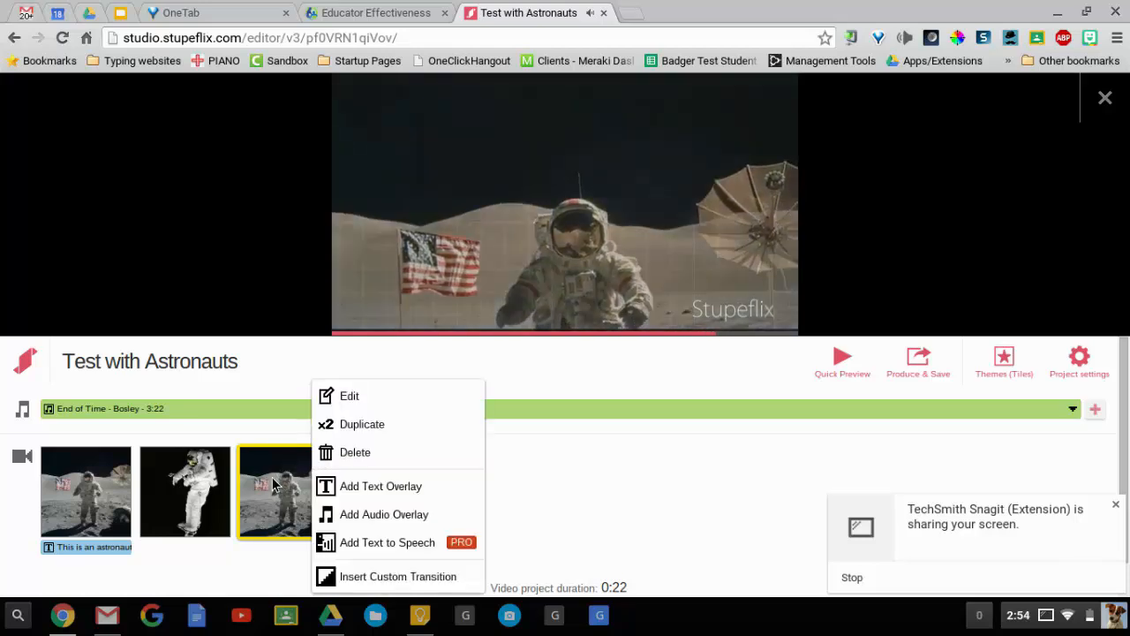
Give the third moon photo a custom 7-second duration, then open the pace and colour settings
left_click(349, 395)
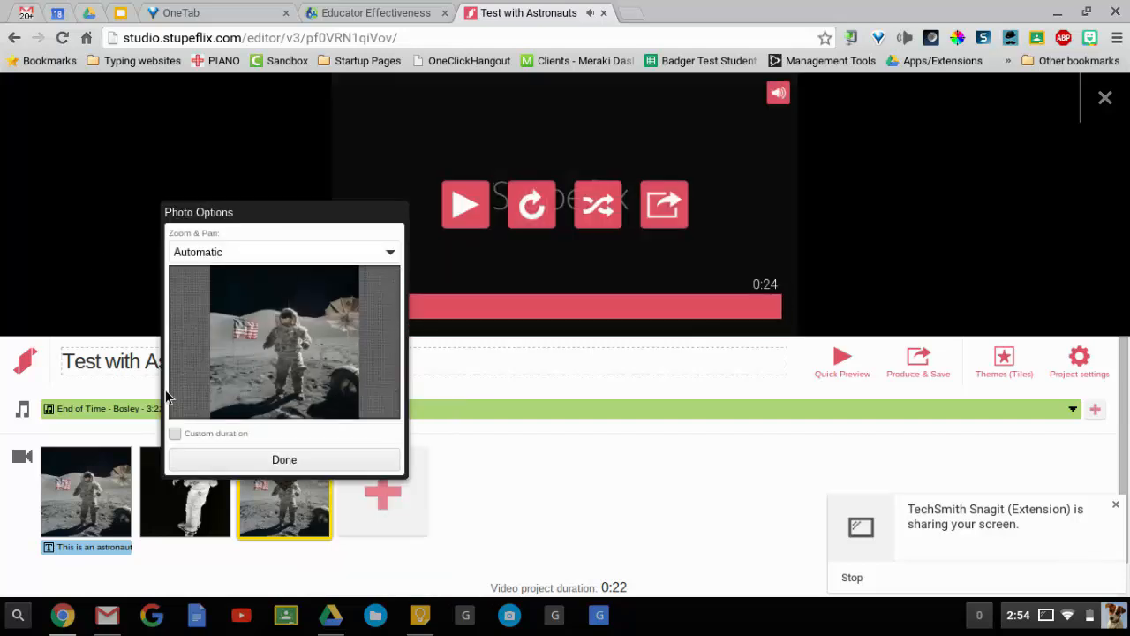
left_click(285, 459)
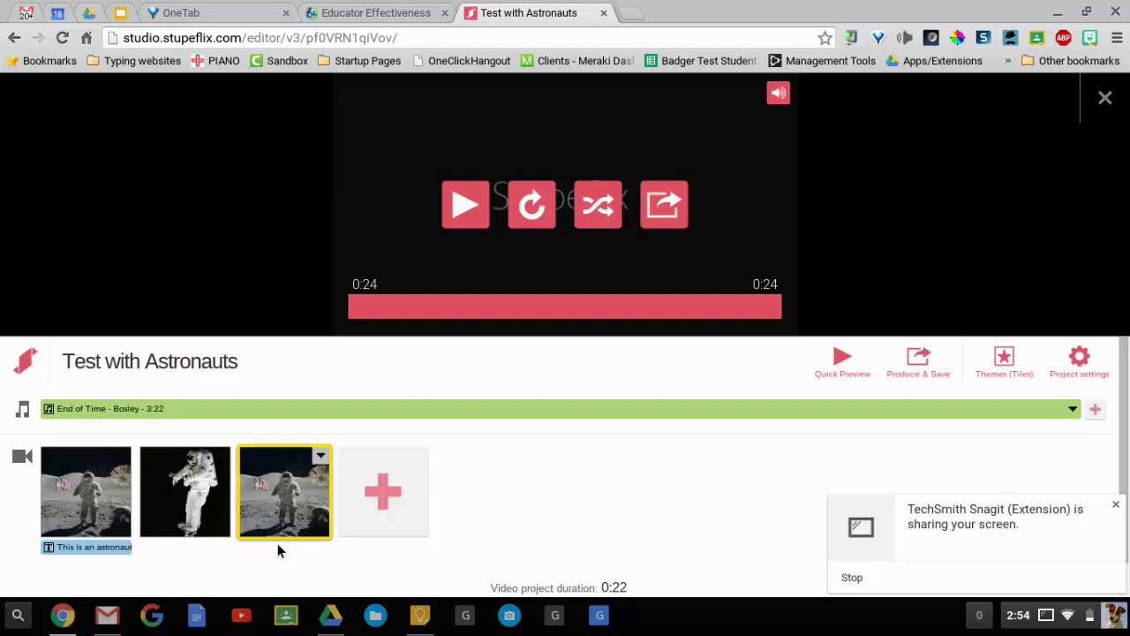
left_click(320, 456)
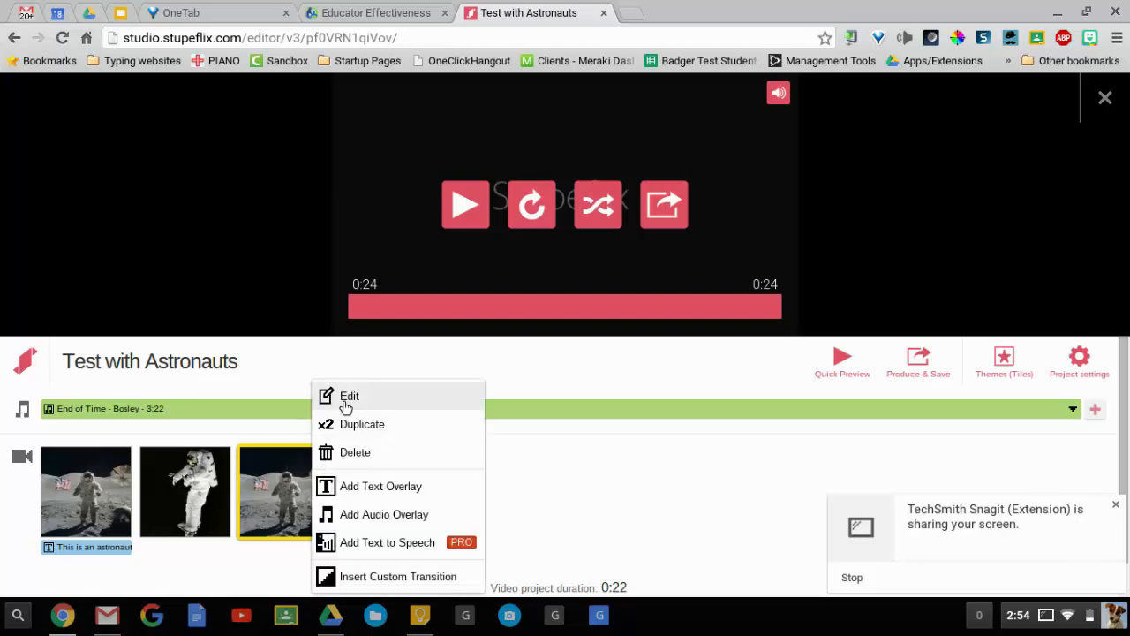
left_click(350, 396)
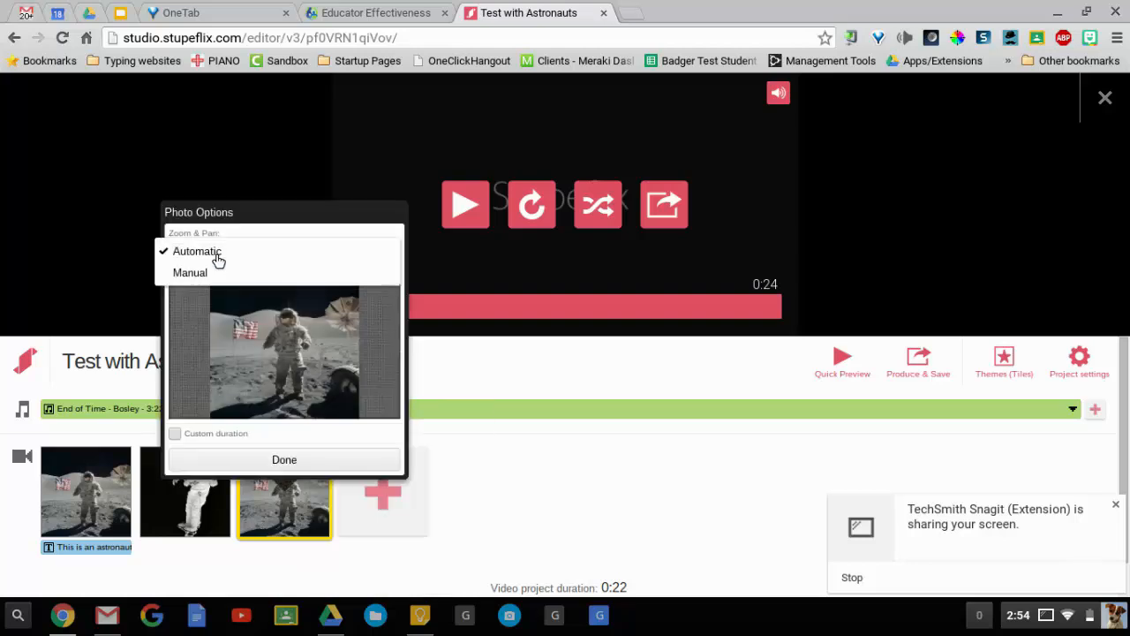
left_click(285, 459)
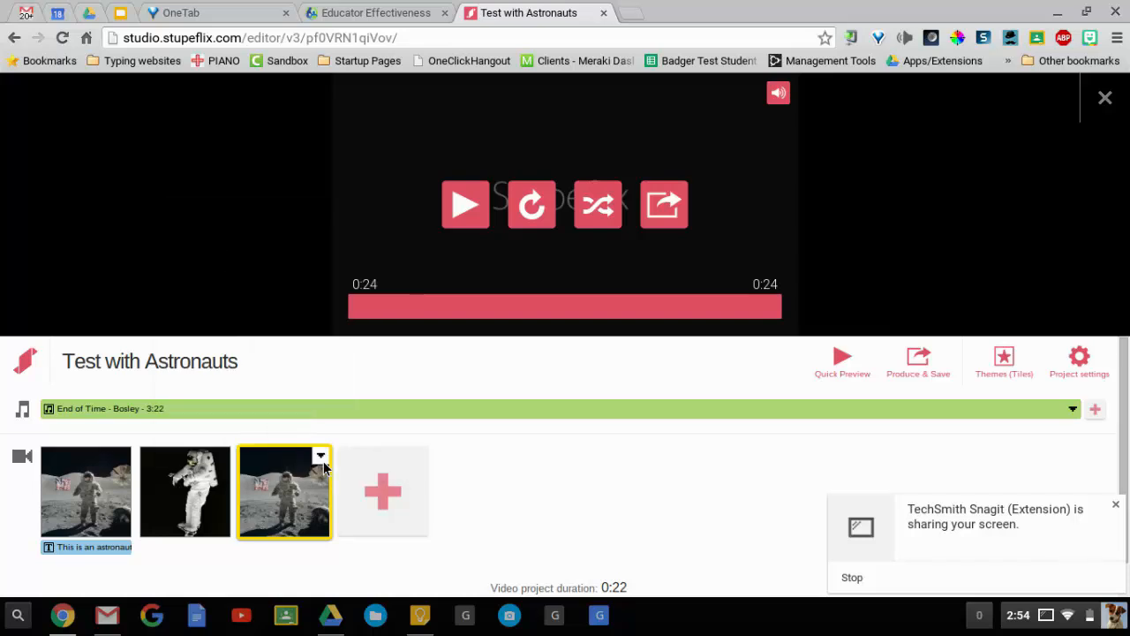
left_click(321, 456)
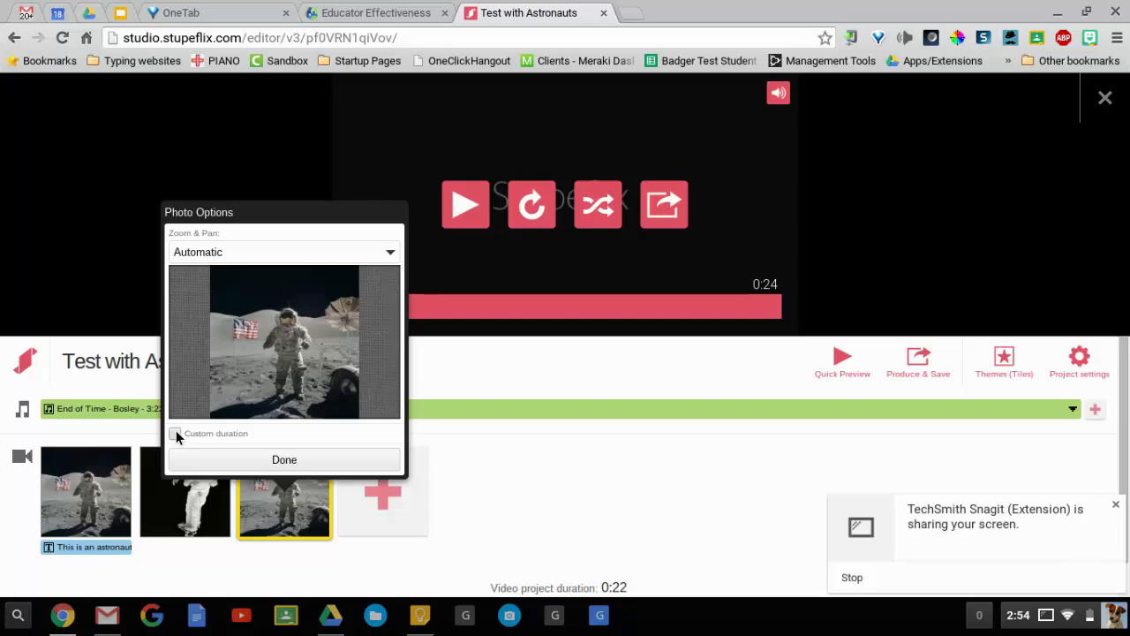
left_click(284, 459)
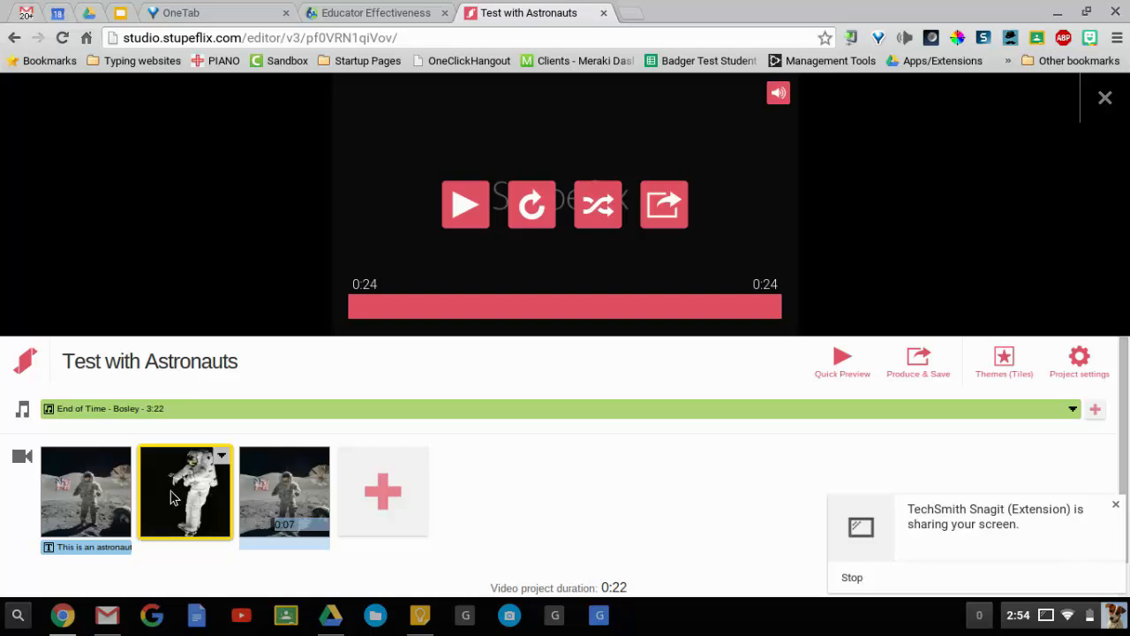
left_click(86, 492)
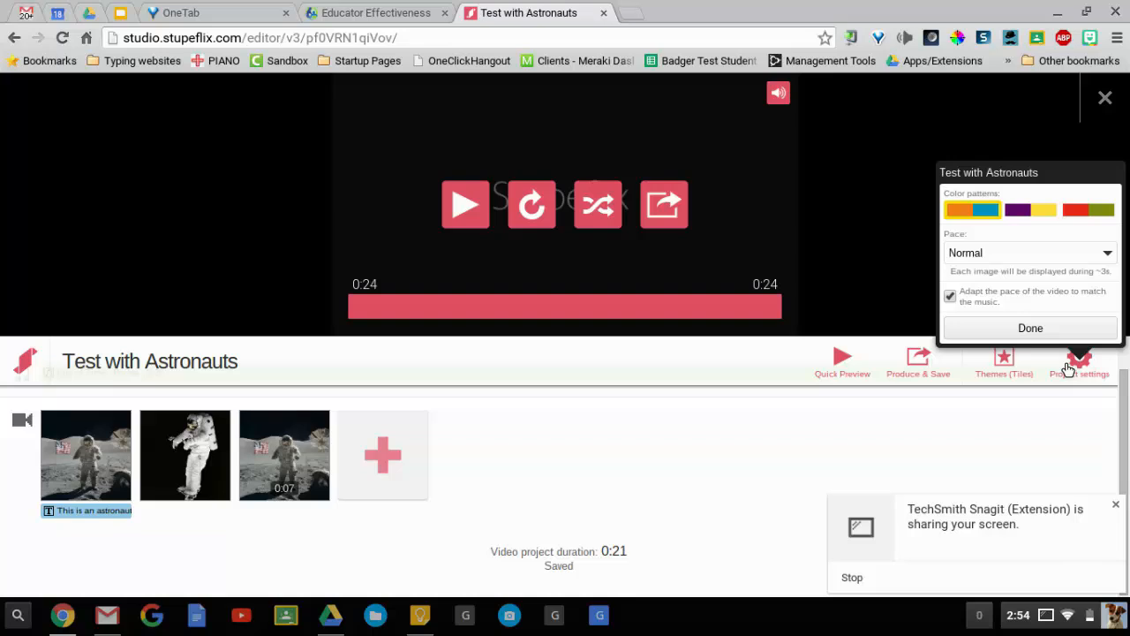
mouse_move(995, 315)
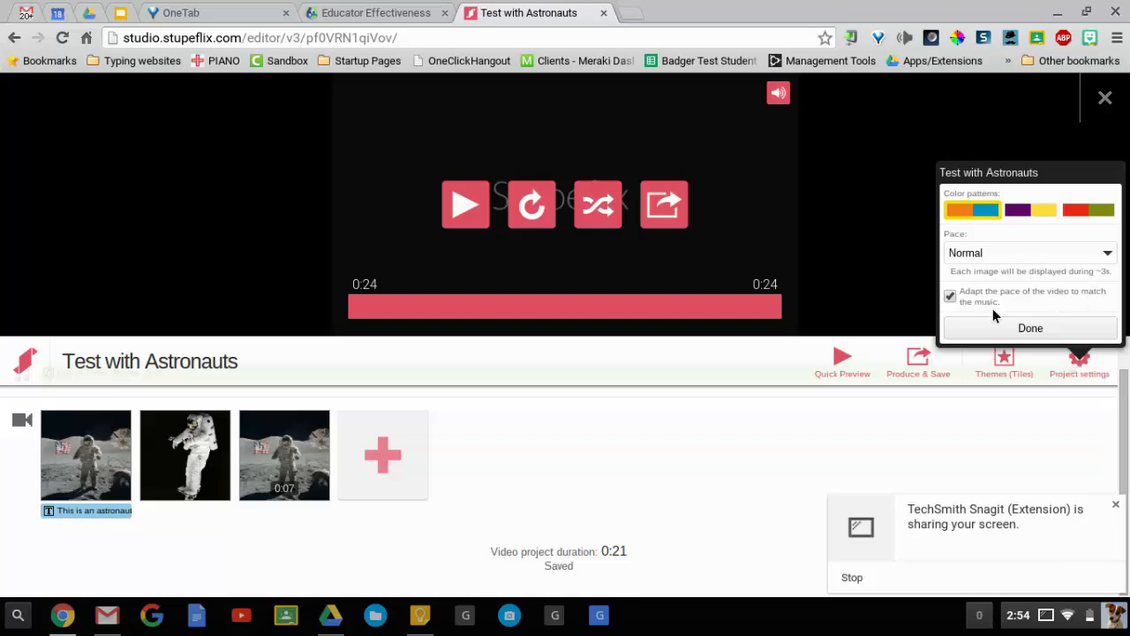
mouse_move(1005, 316)
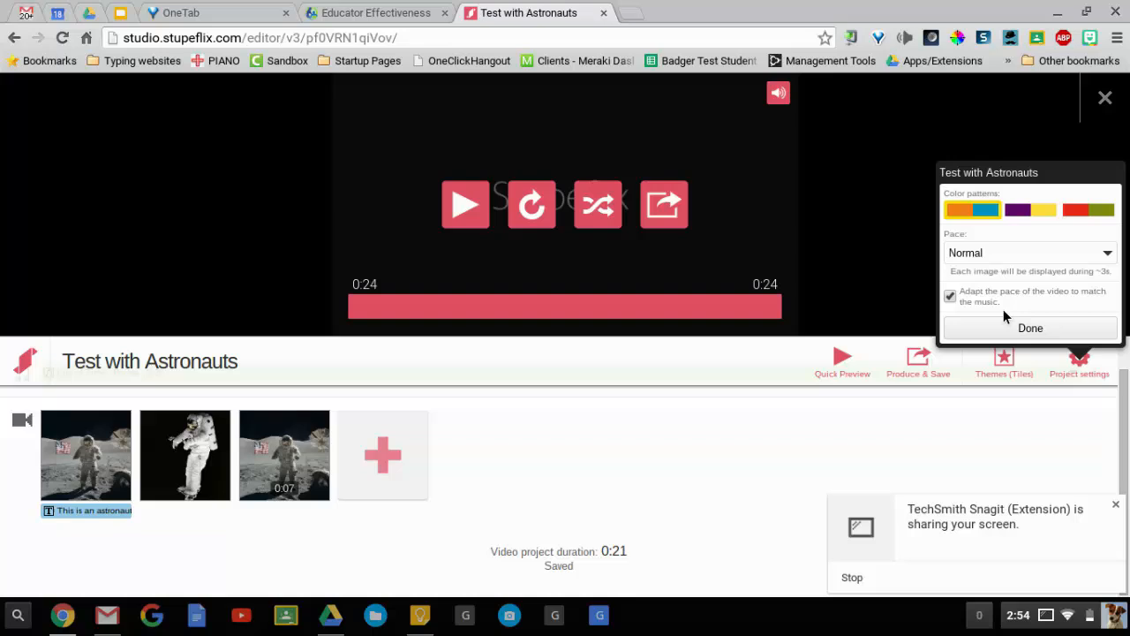
Check the Pace dropdown, keep Normal, and confirm with Done
left_click(1028, 252)
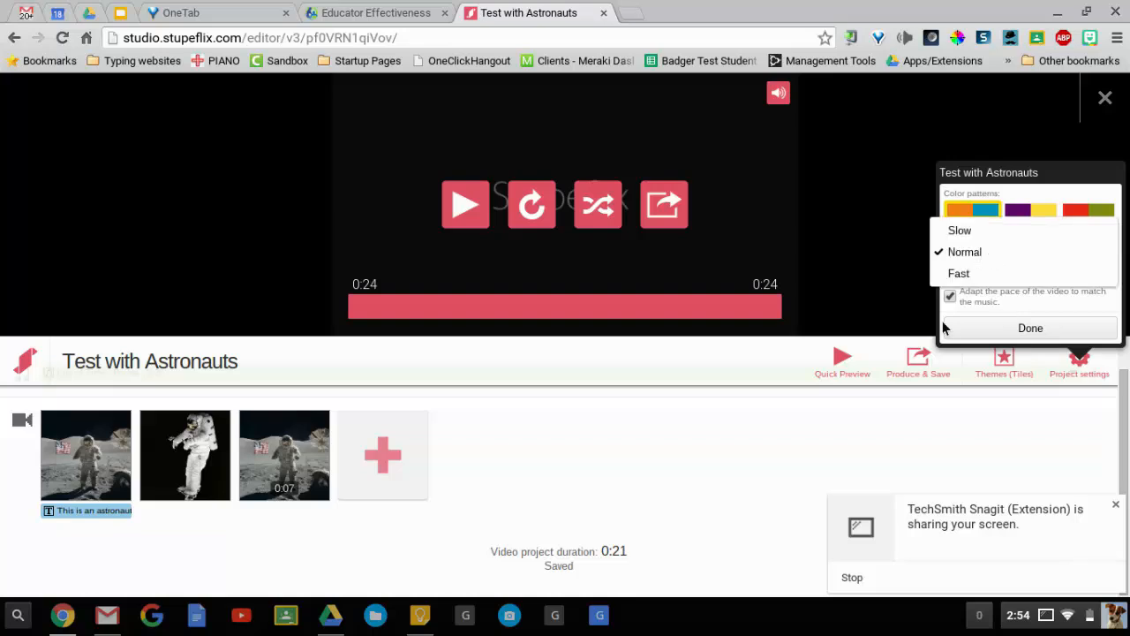
left_click(1029, 327)
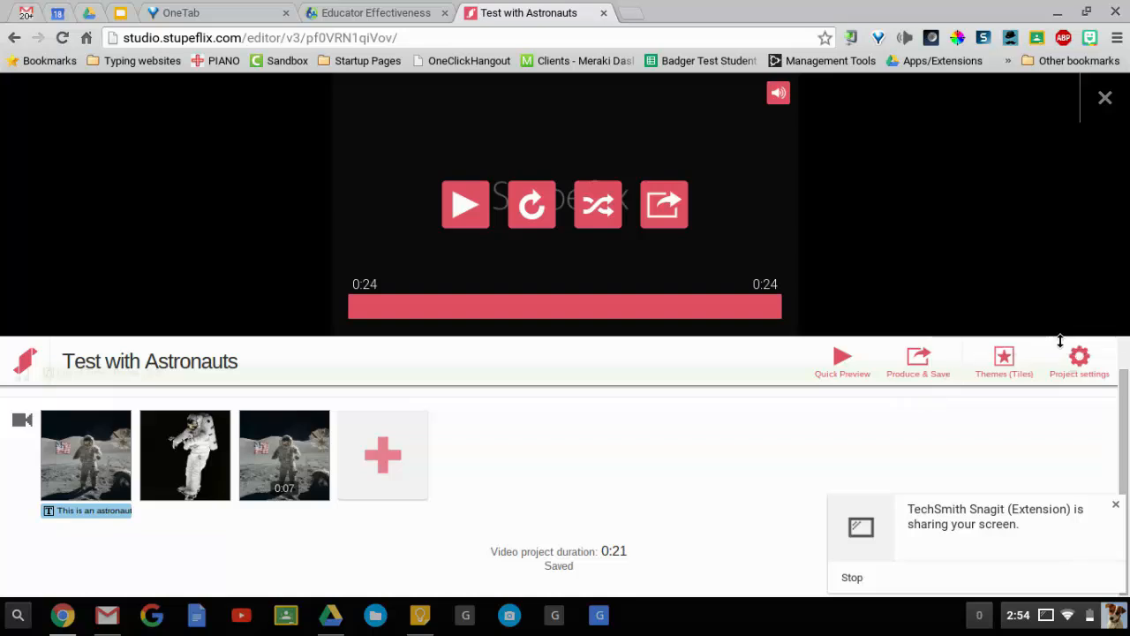
mouse_move(1004, 358)
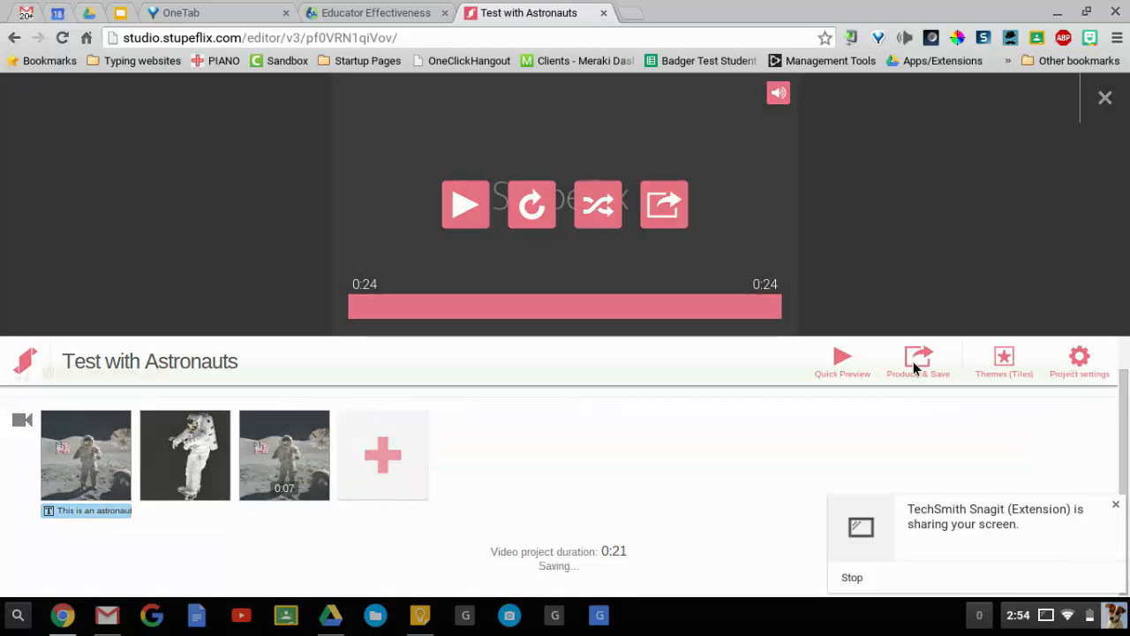
Produce 'Test with Astronauts' as a free PUBLIC 360P video
left_click(918, 362)
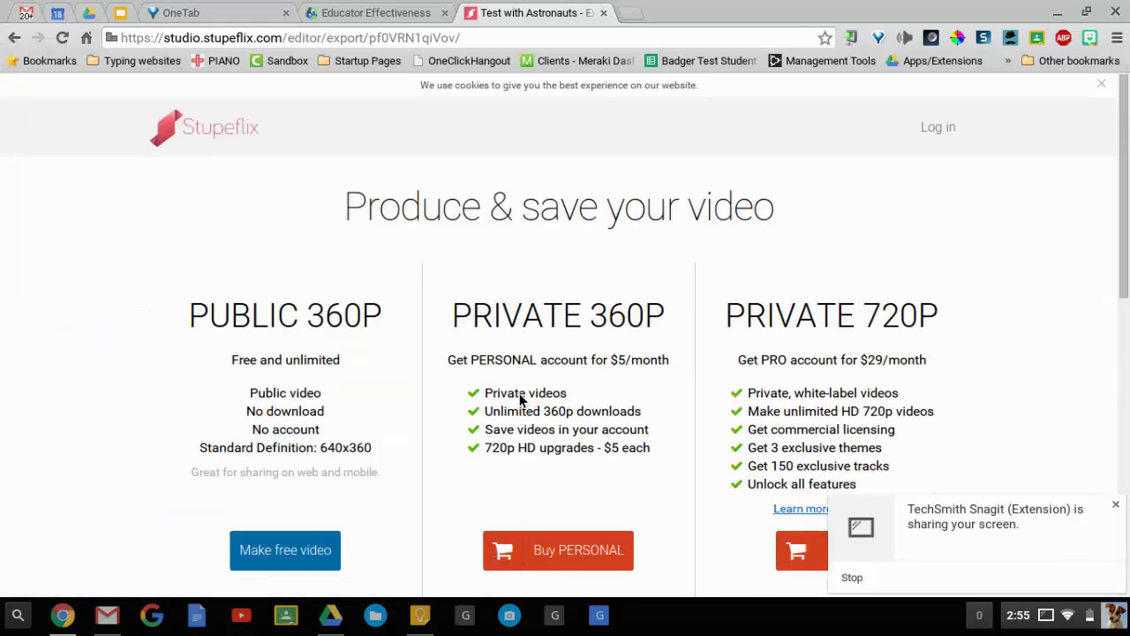
scroll("down", 3)
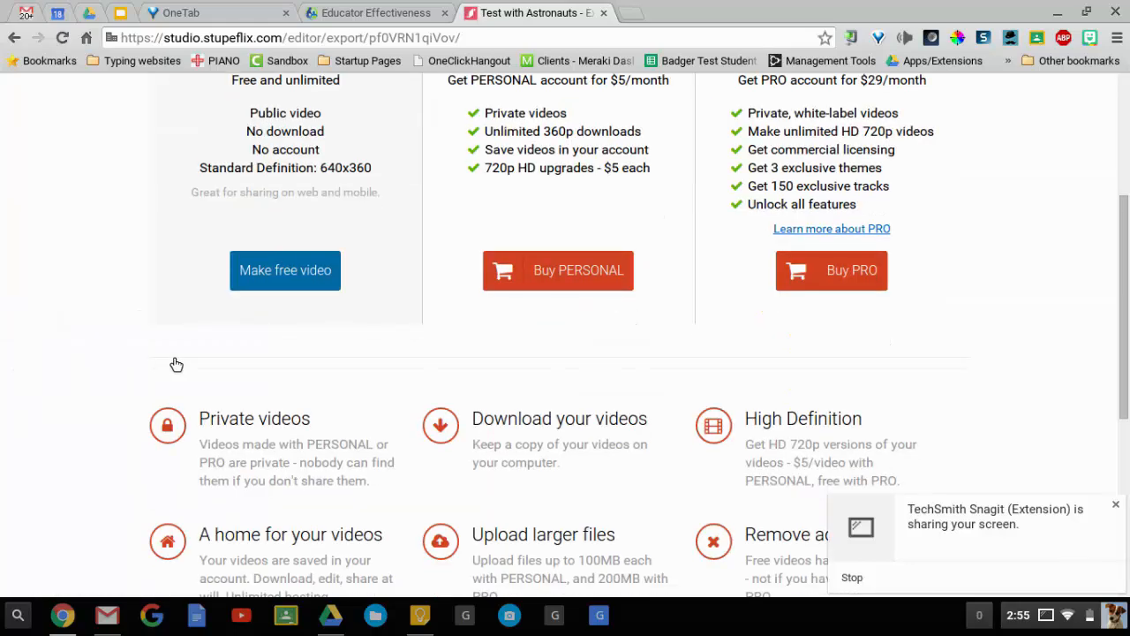
scroll("up", 3)
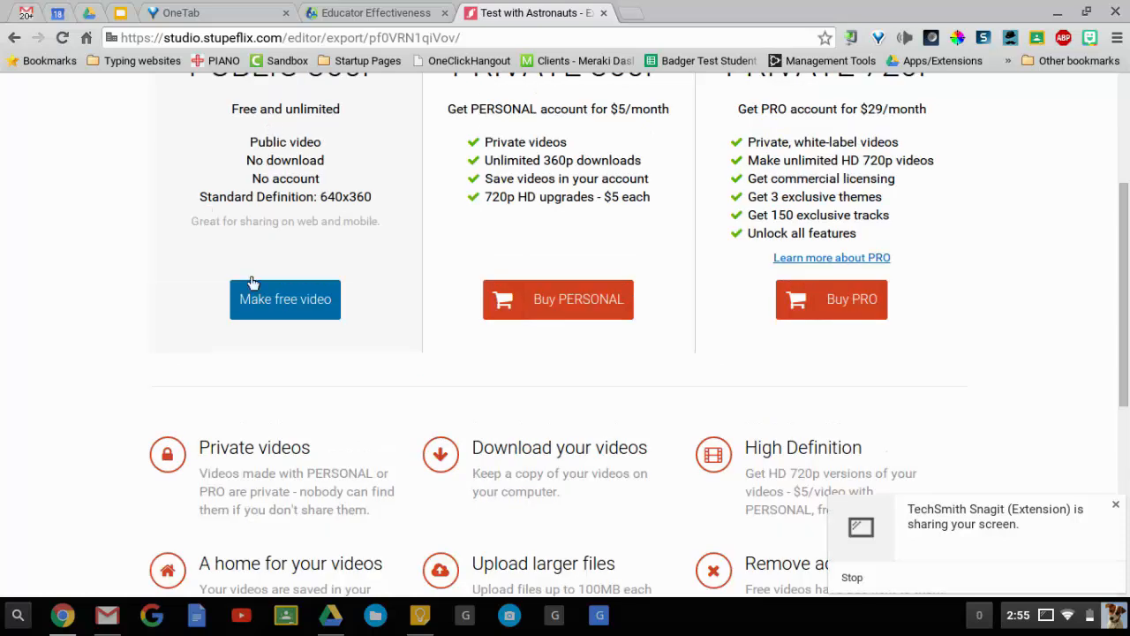
scroll("up", 3)
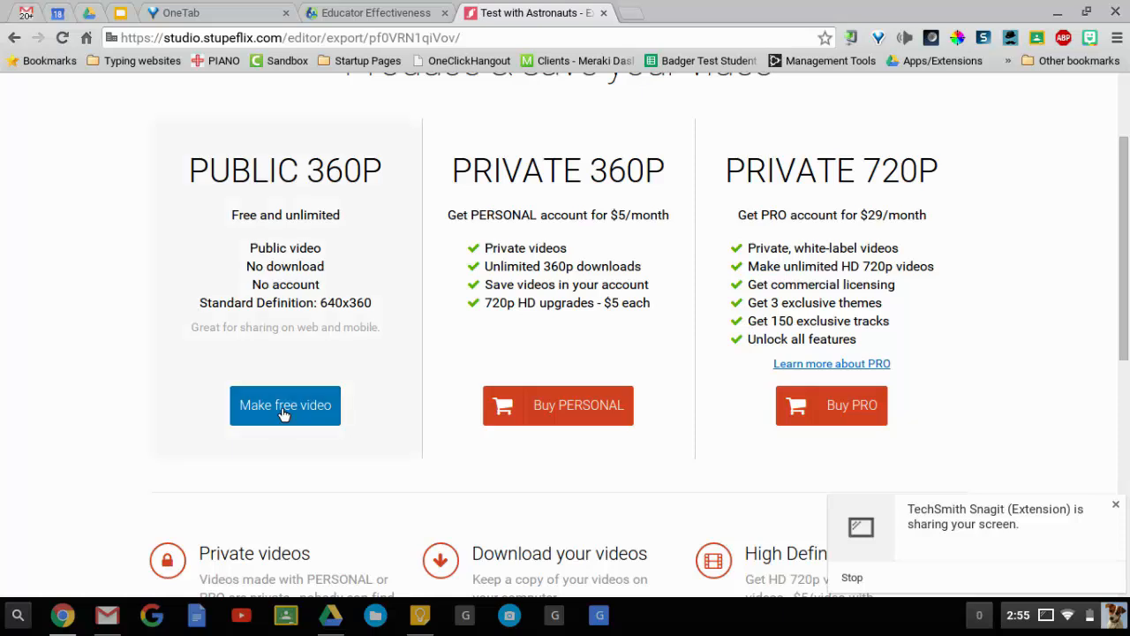
left_click(285, 405)
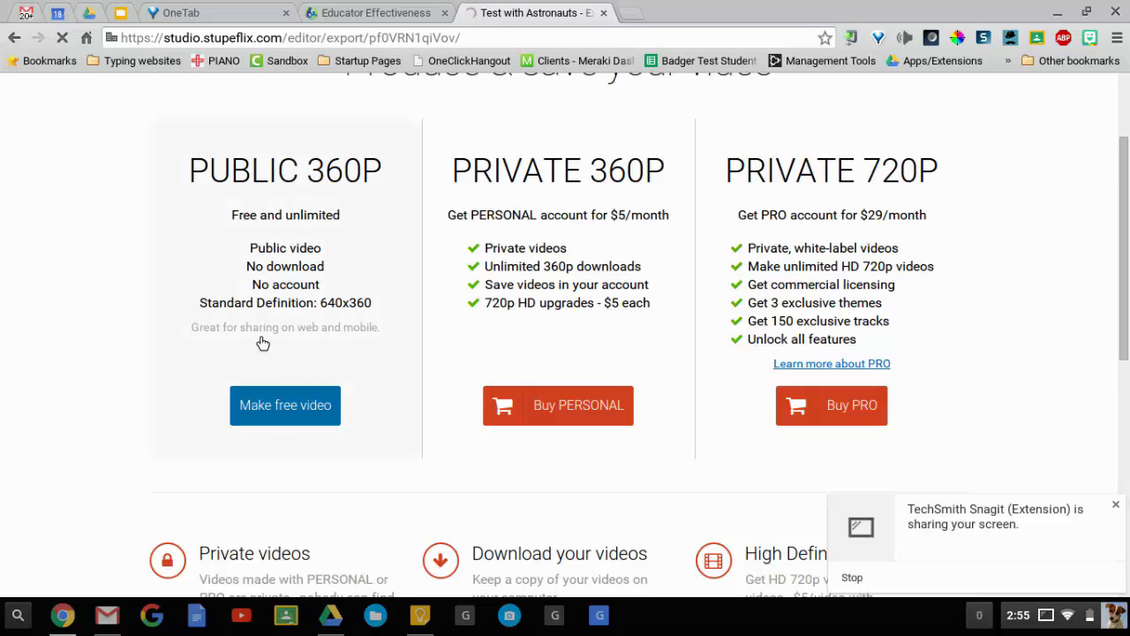
left_click(285, 404)
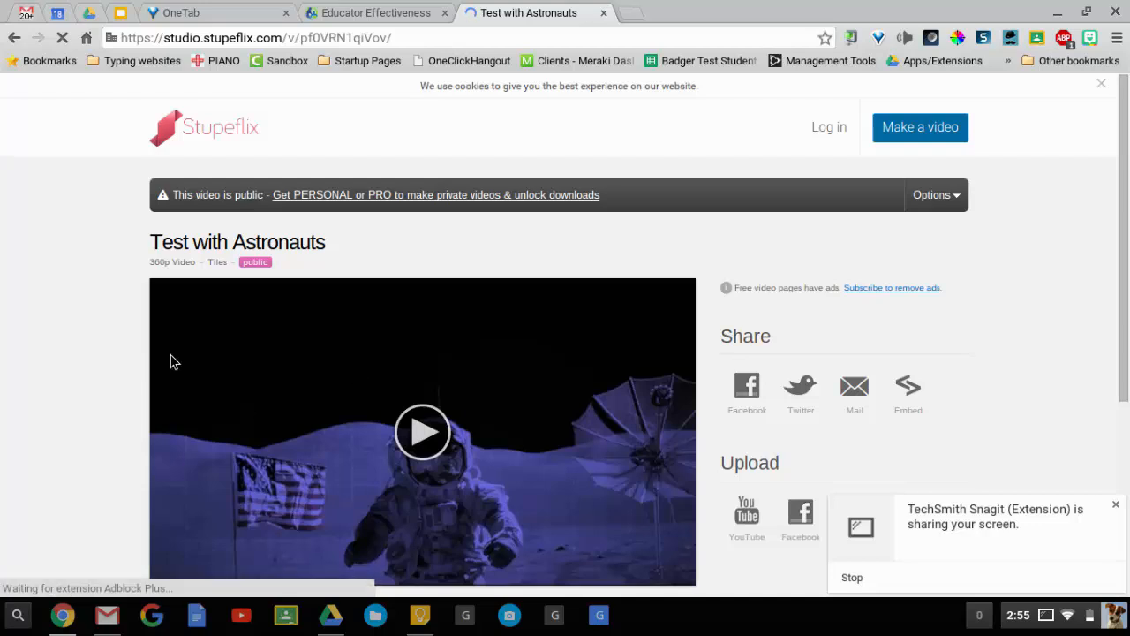
Authorize the Google account in Stupeflix and publish 'Test with Astronauts' to YouTube
scroll("down", 3)
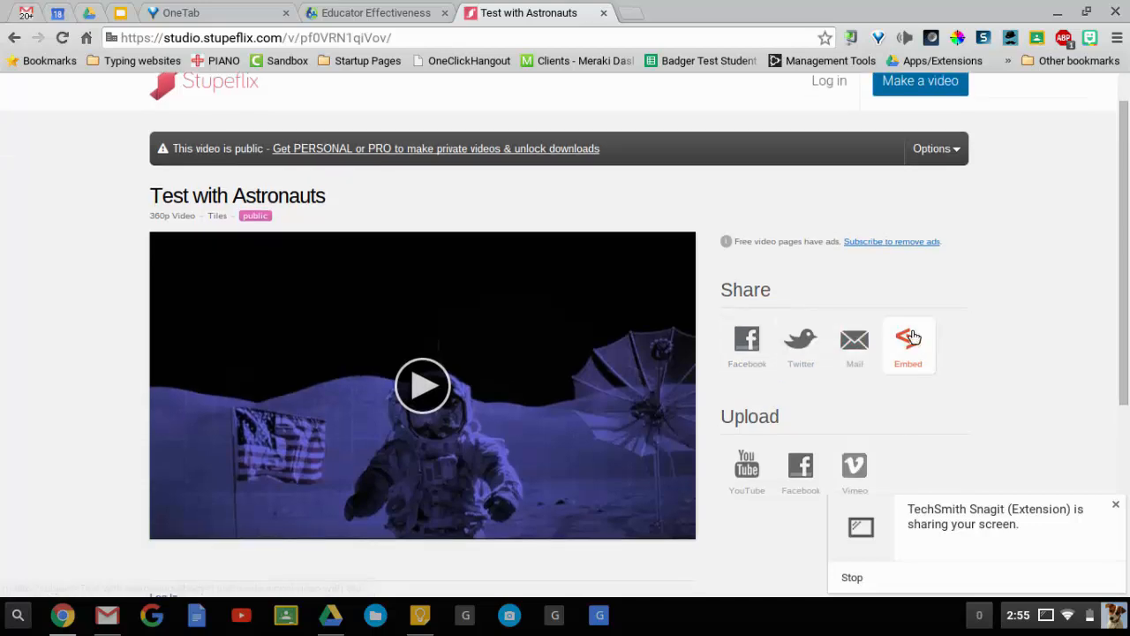
scroll("down", 3)
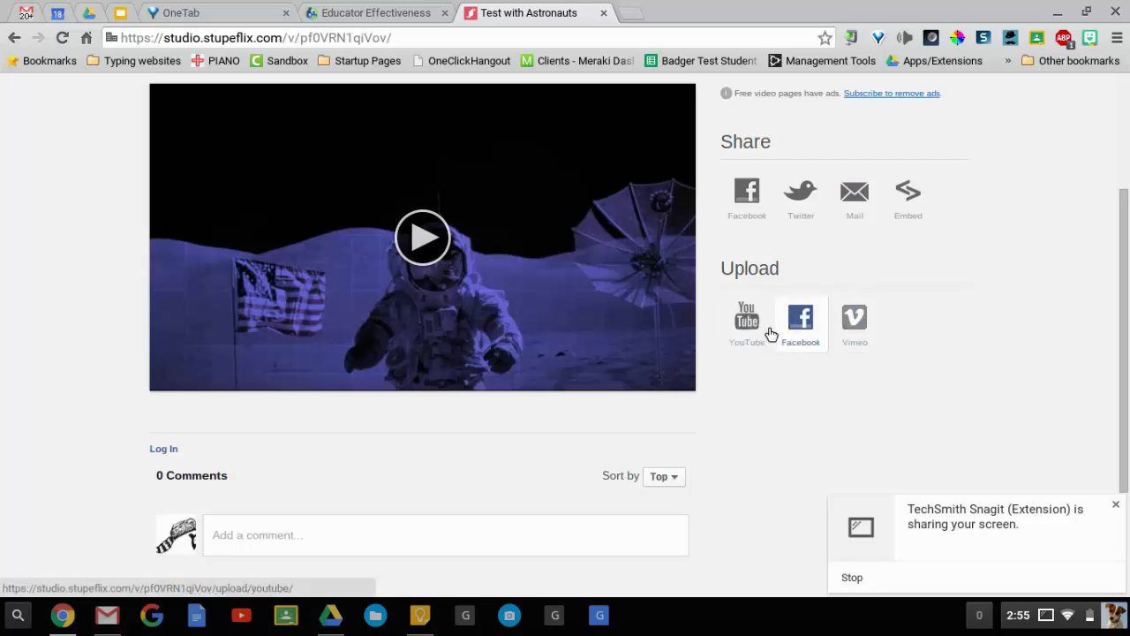
mouse_move(747, 318)
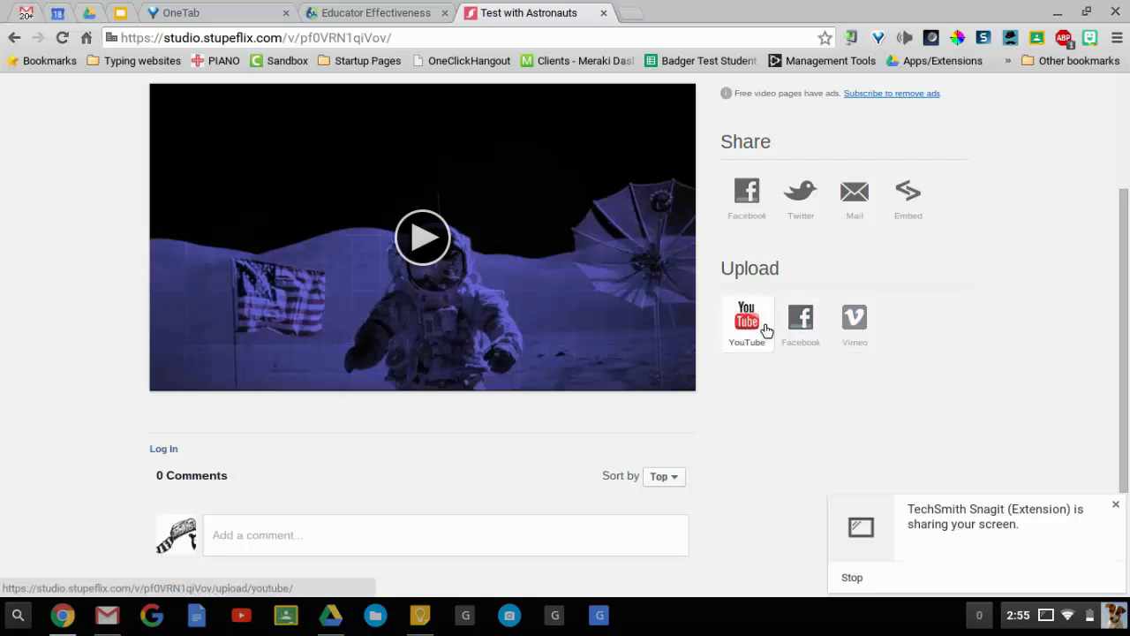
left_click(747, 322)
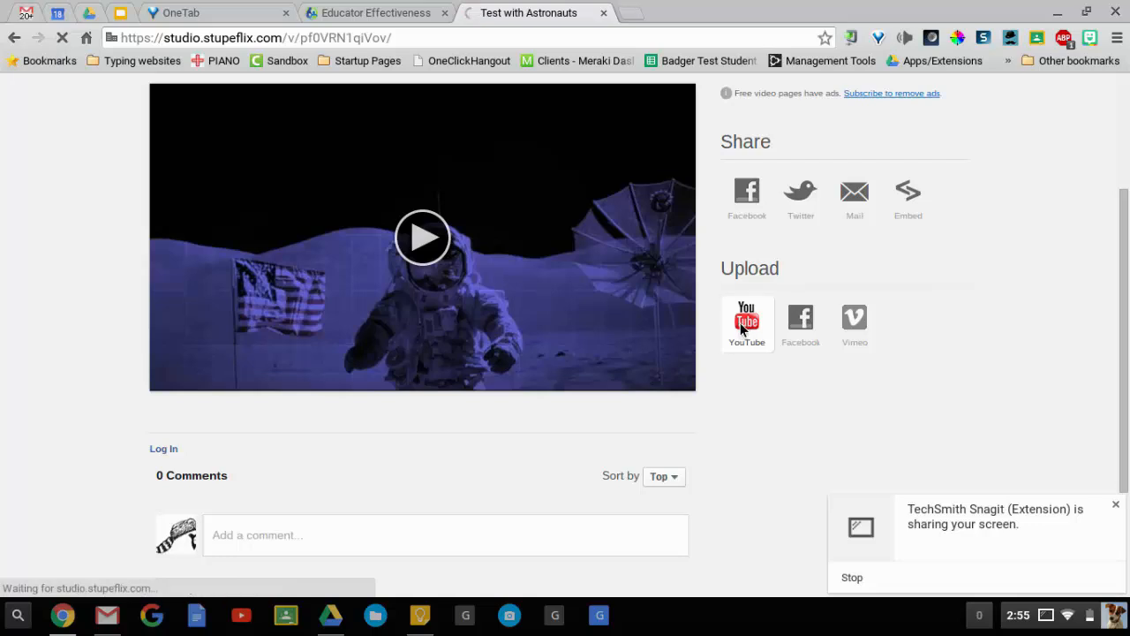
left_click(747, 324)
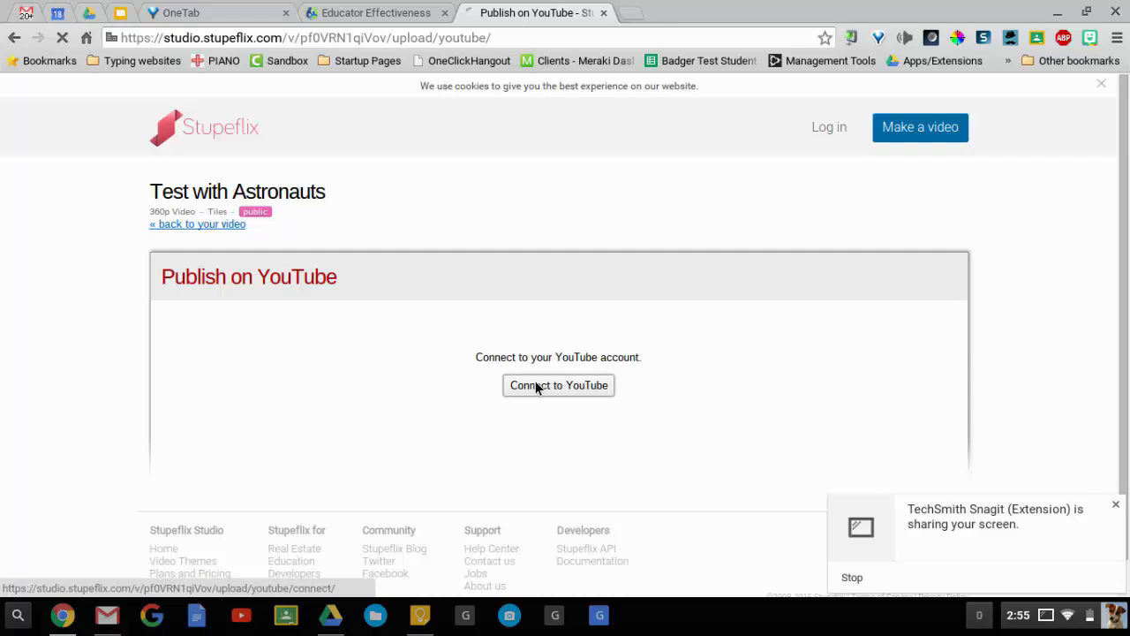
left_click(558, 385)
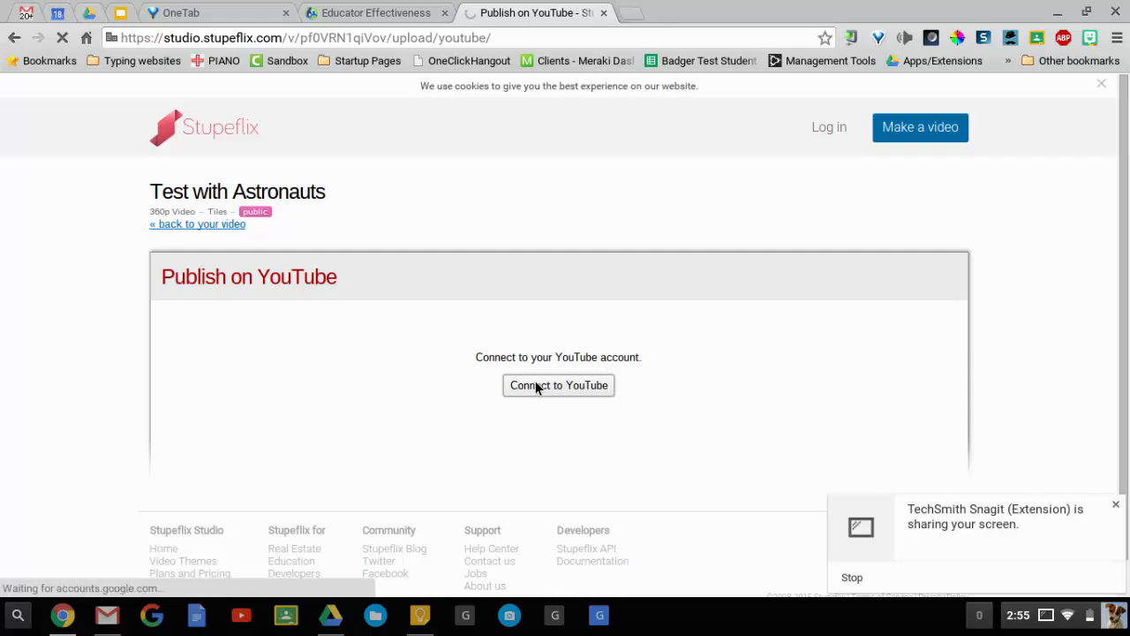
left_click(558, 385)
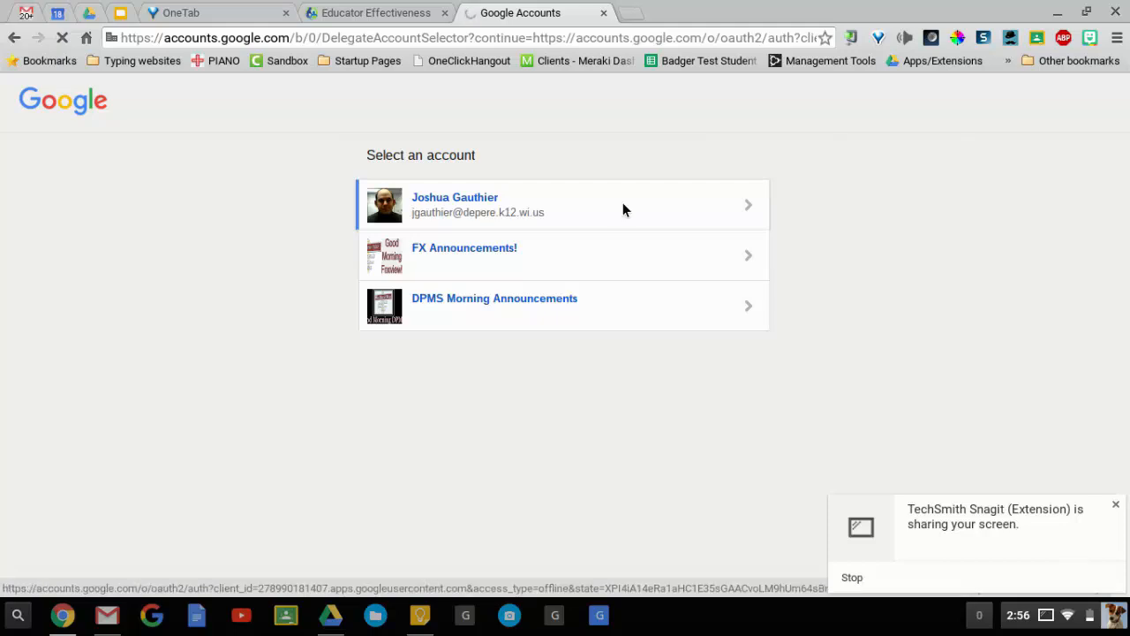
left_click(564, 204)
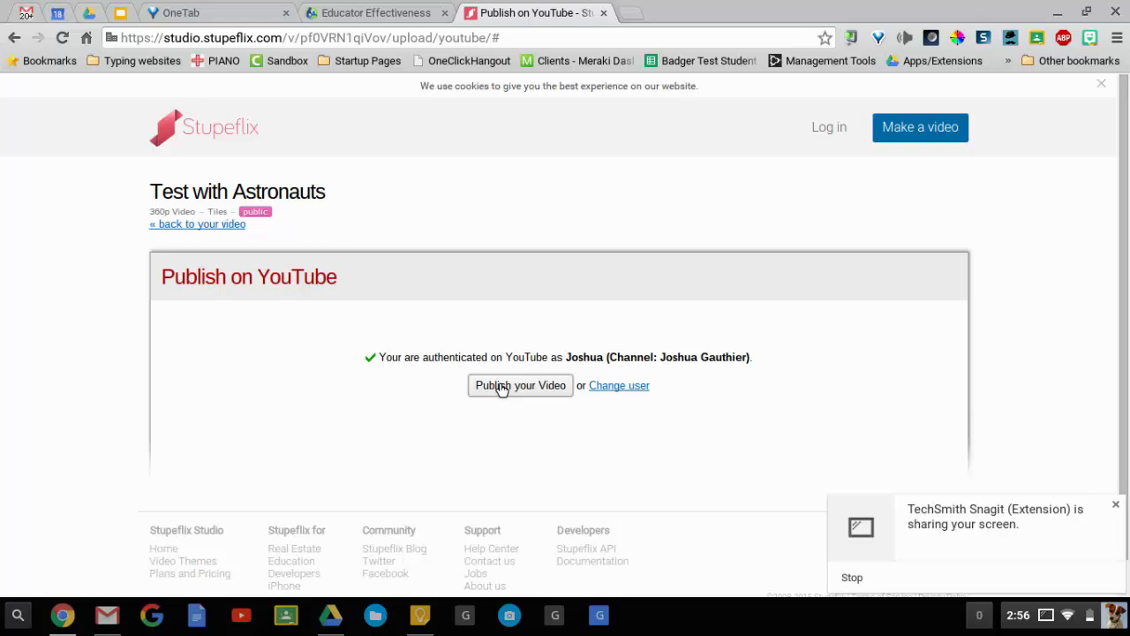
left_click(520, 385)
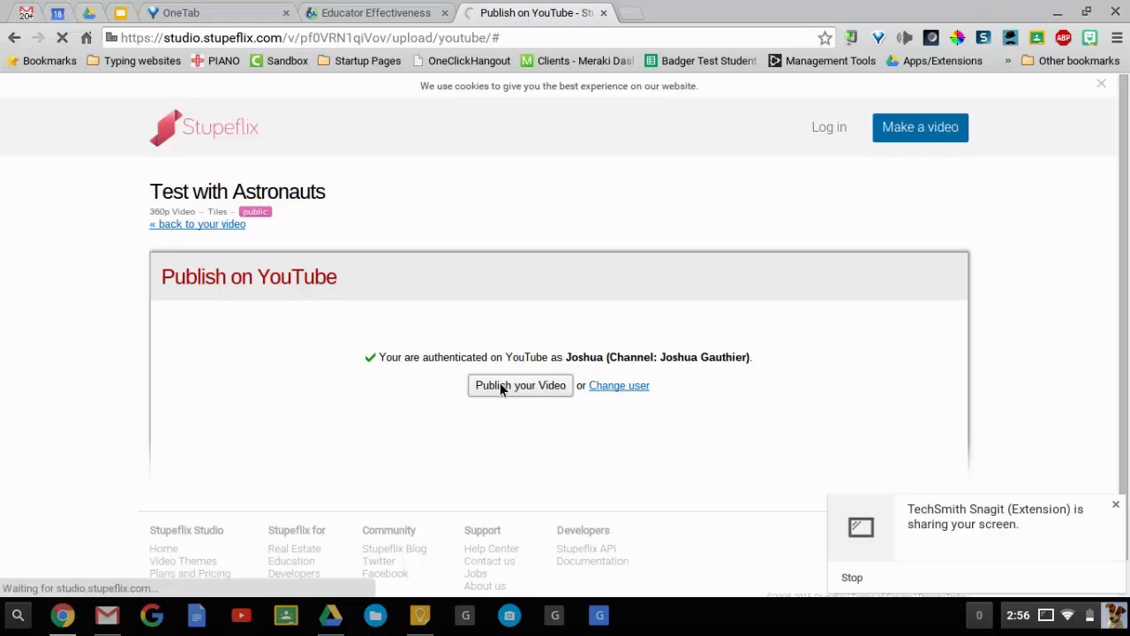
left_click(520, 385)
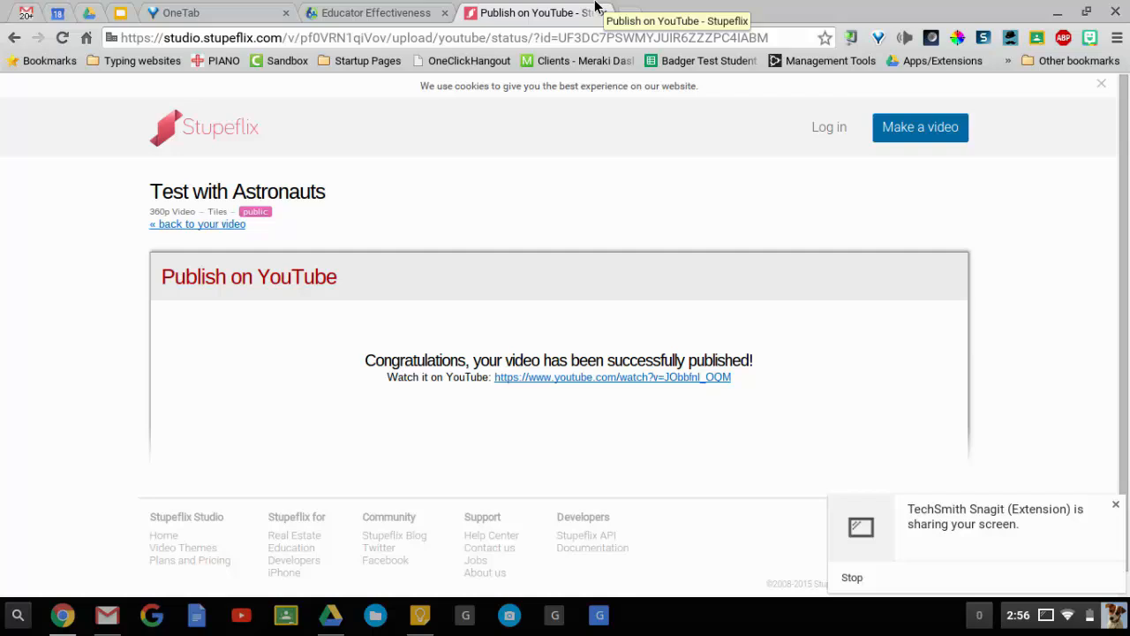
Follow the youtube.com watch link to the published 'Test with Astronauts' video page
left_click(612, 377)
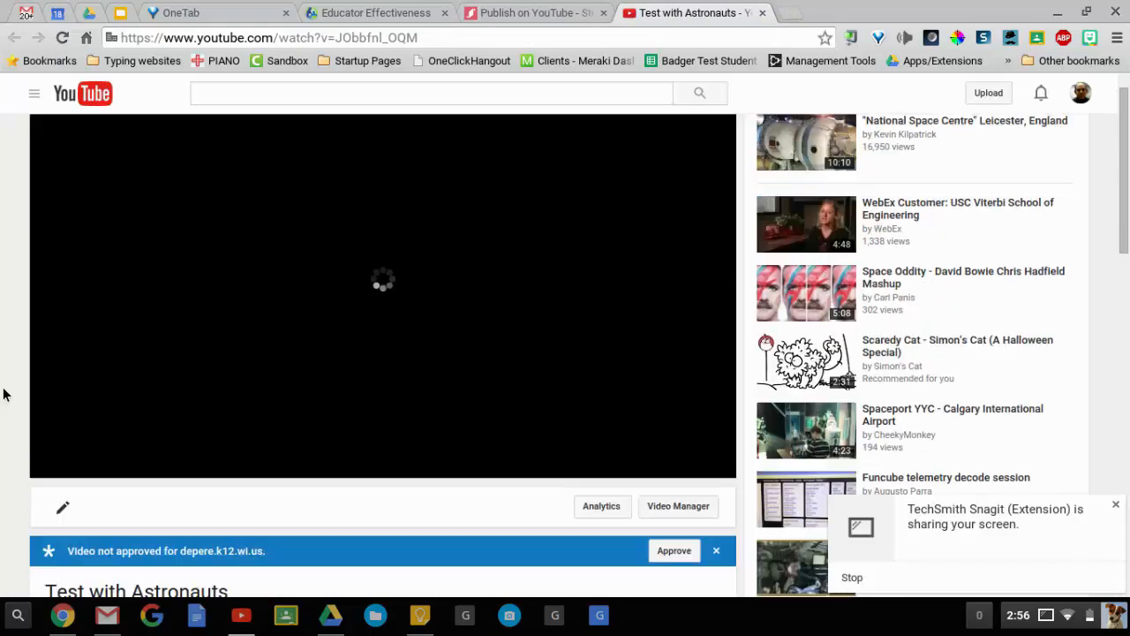
scroll("down", 3)
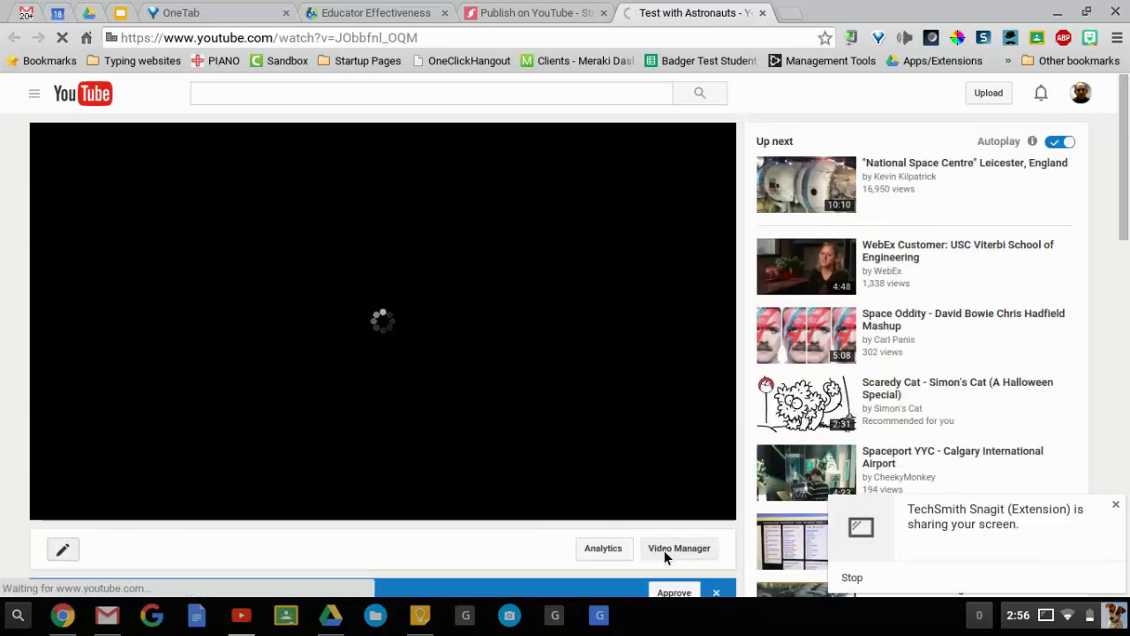
Open Video Manager and play 'Test with Astronauts' from its thumbnail
left_click(679, 548)
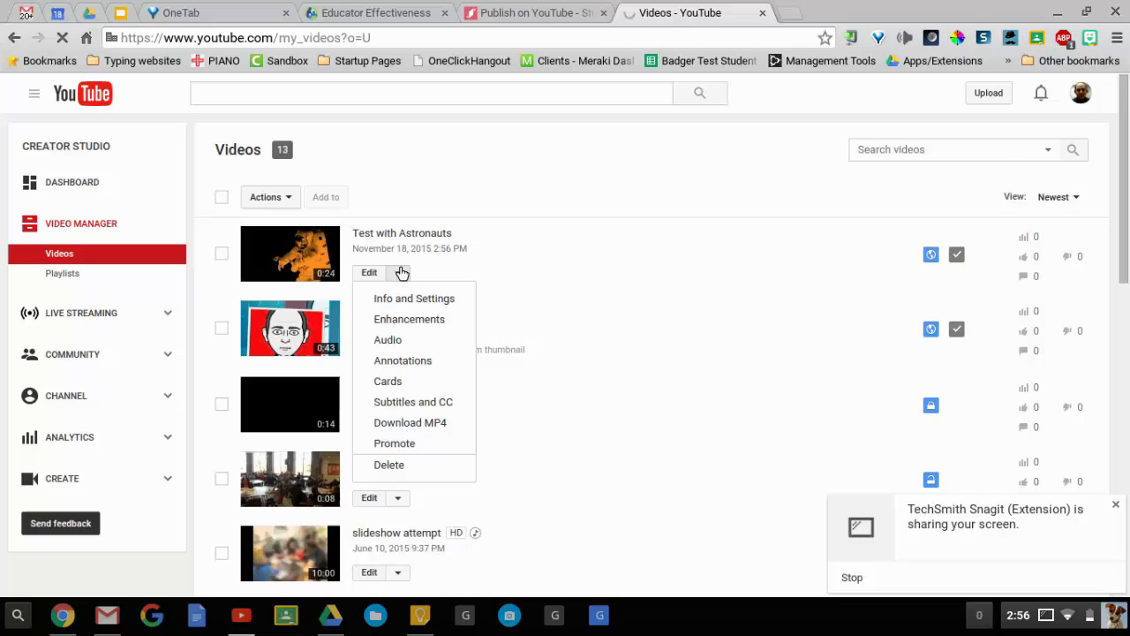
mouse_move(410, 422)
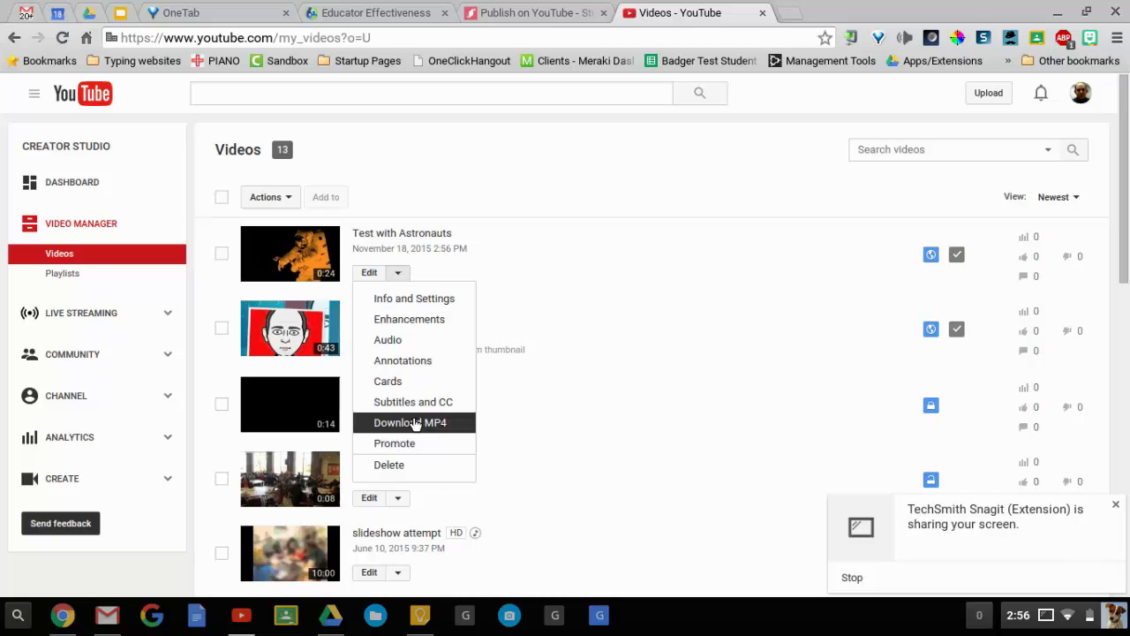
mouse_move(422, 428)
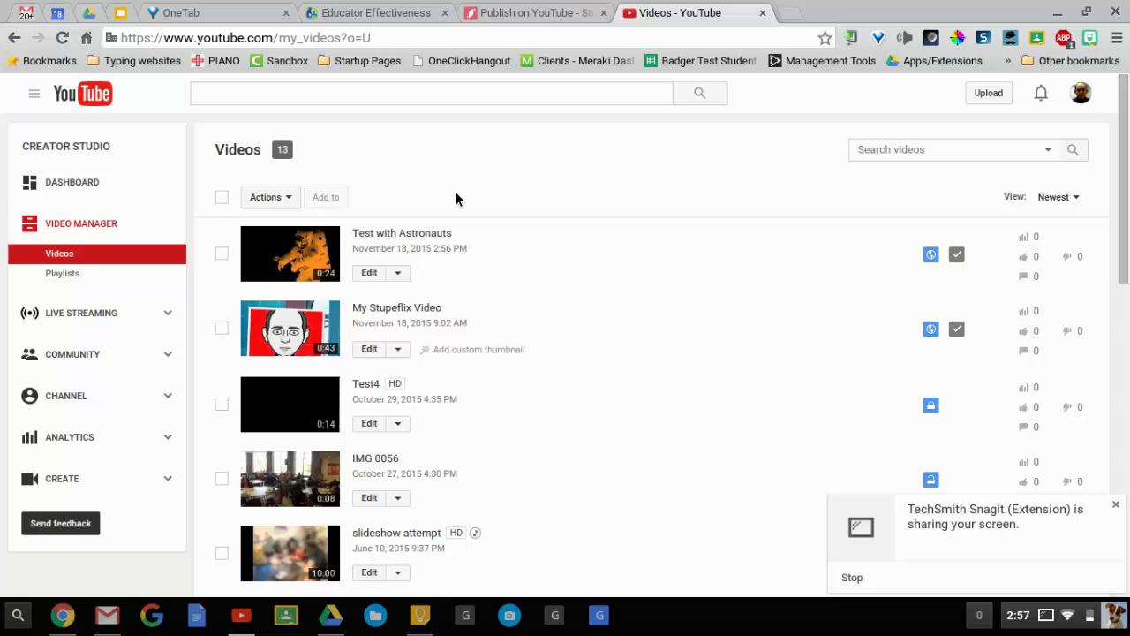
mouse_move(541, 248)
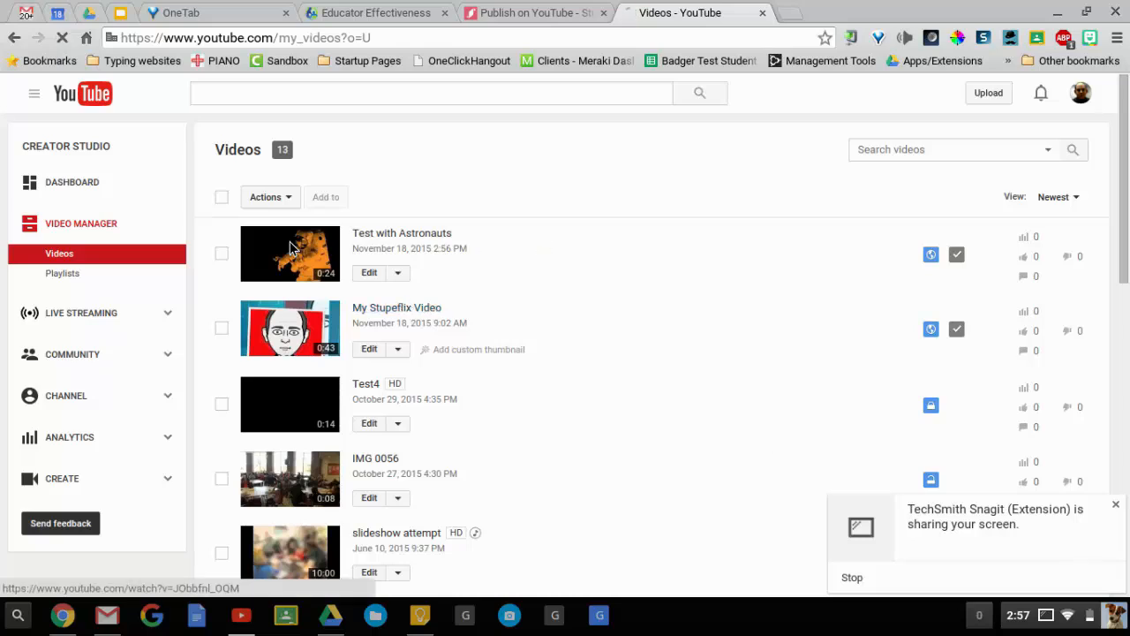
left_click(290, 253)
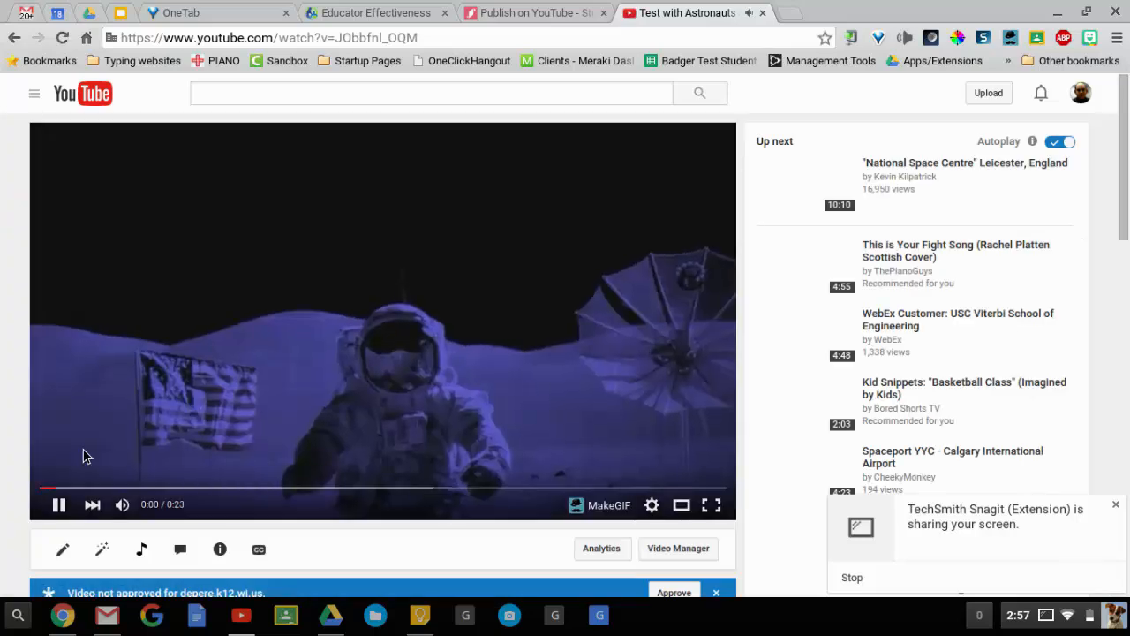
left_click(60, 504)
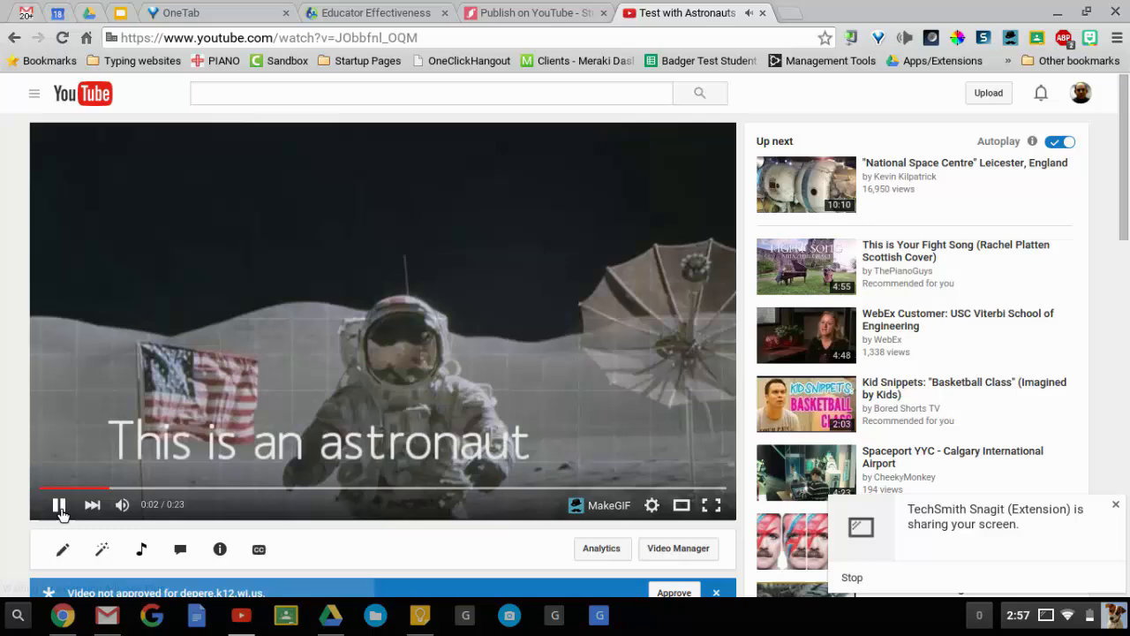